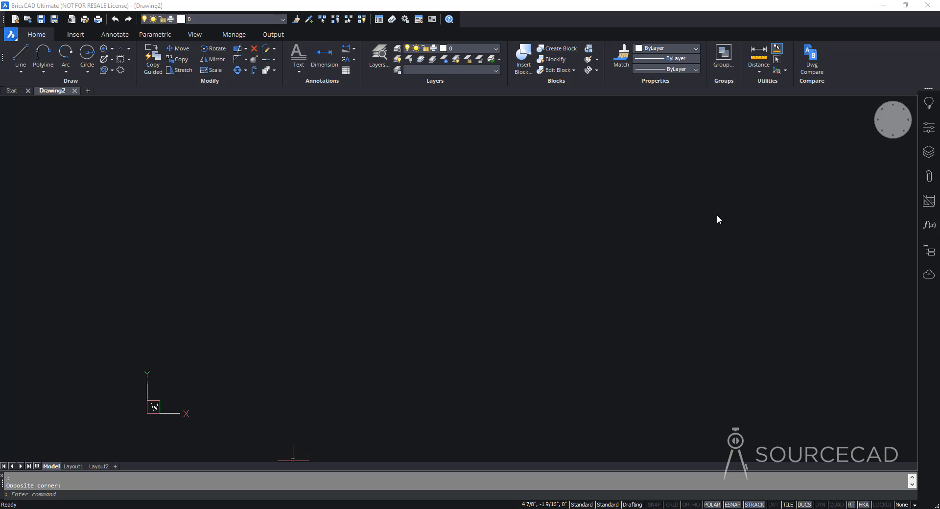
pyautogui.moveTo(673, 216)
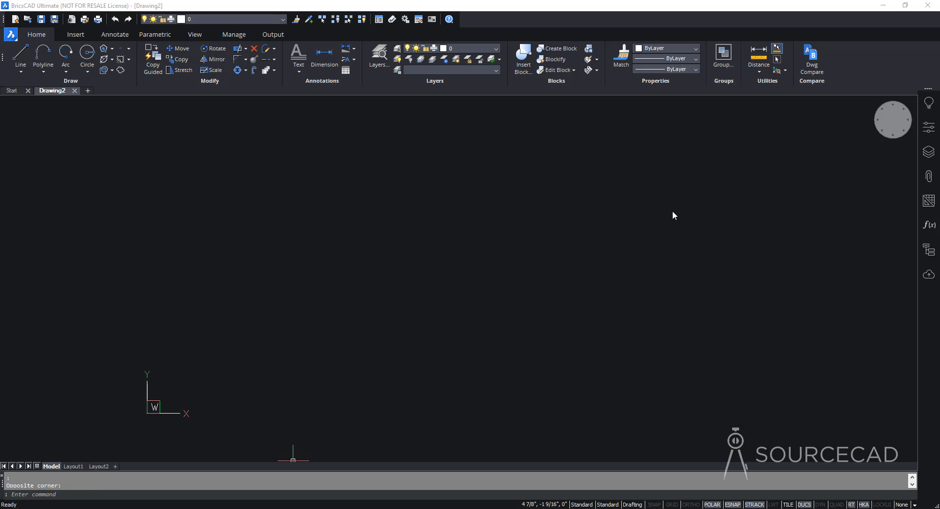
pyautogui.moveTo(403, 228)
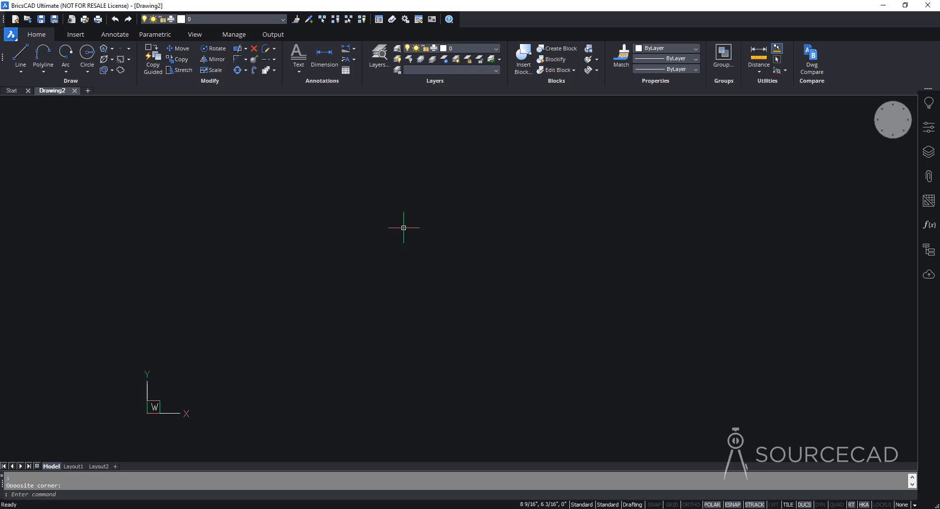
pyautogui.moveTo(520, 260)
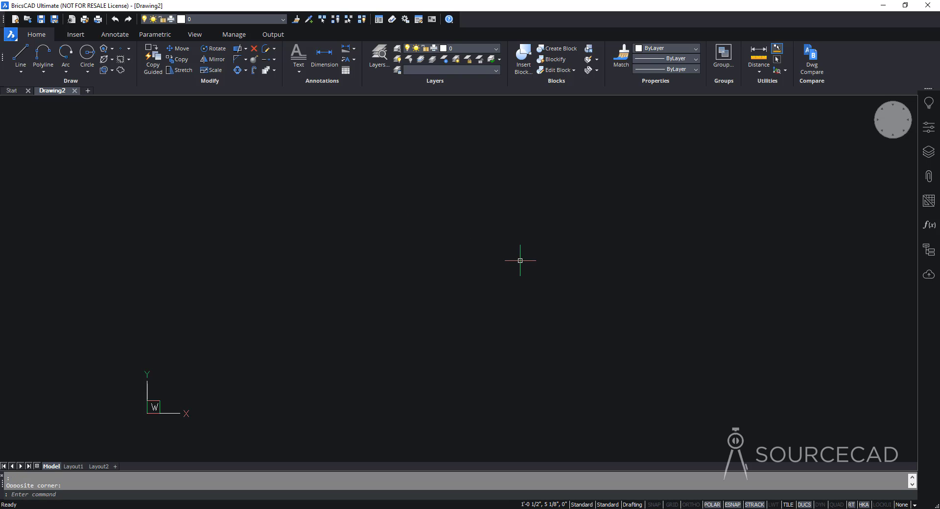
pyautogui.moveTo(483, 220)
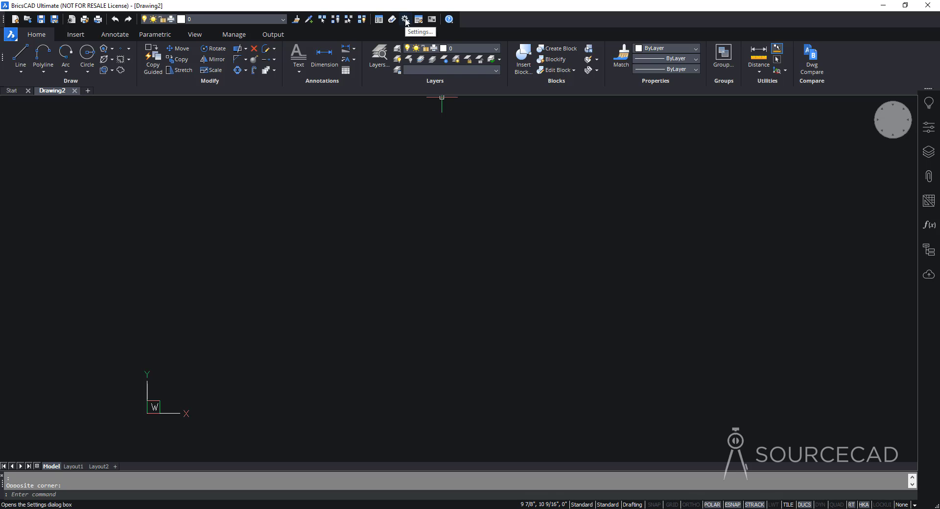
# Show the Drawing units section under Drafting in the drawing Settings.
pyautogui.click(404, 19)
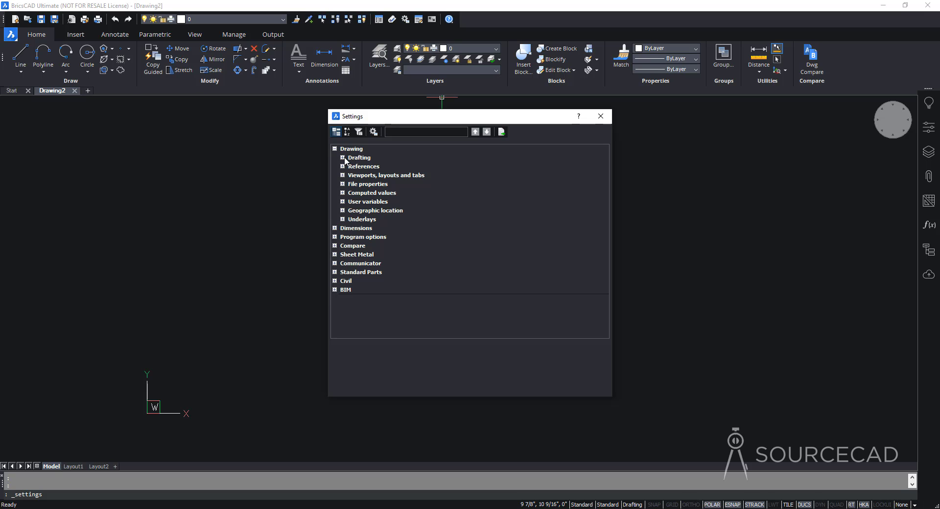
pyautogui.click(343, 157)
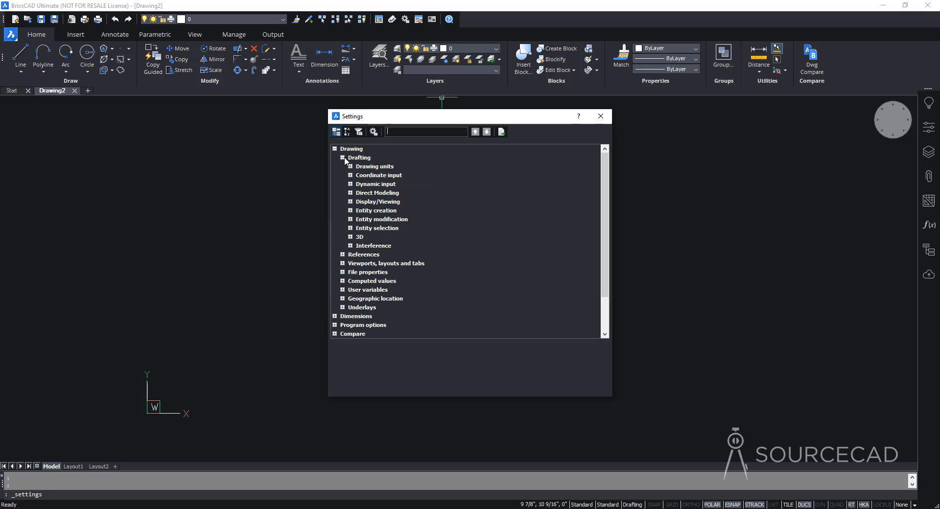
pyautogui.click(351, 166)
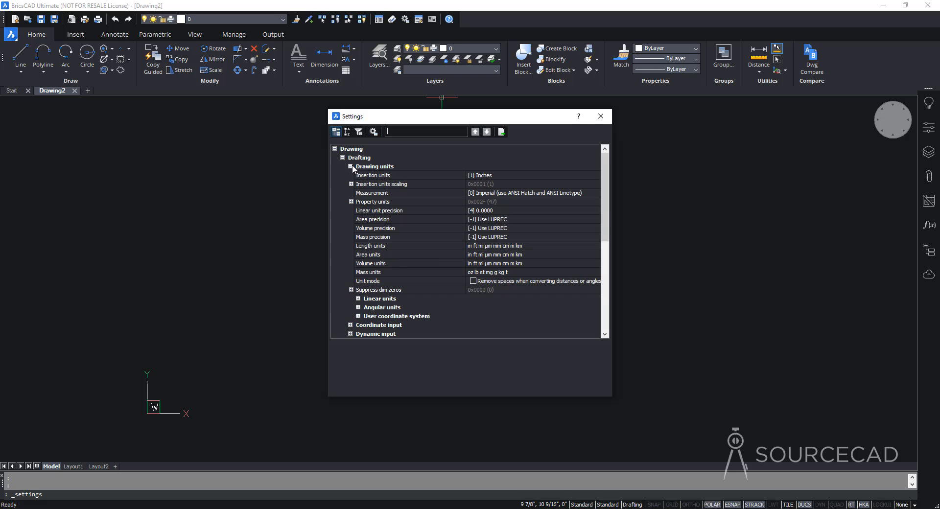
pyautogui.moveTo(457, 180)
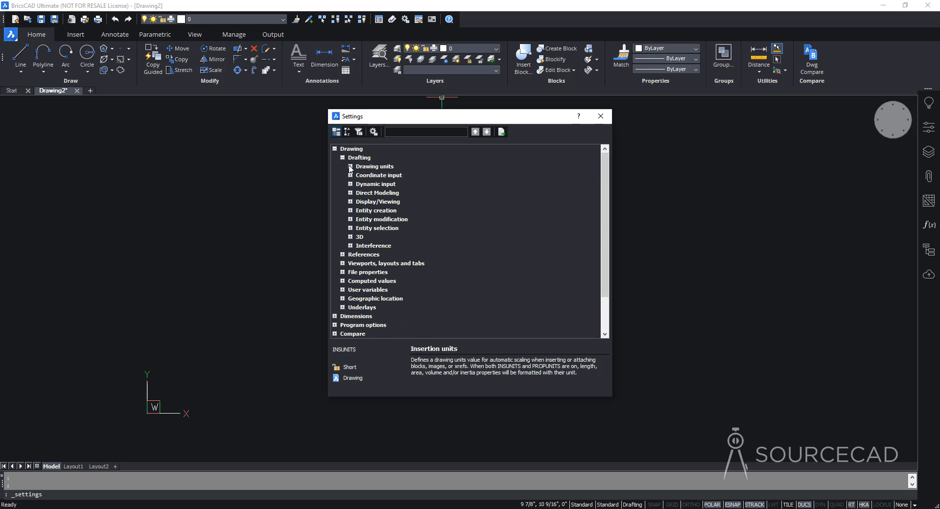
# Set the linear unit type to Decimal with 0.00 precision in the linear units settings.
pyautogui.click(350, 166)
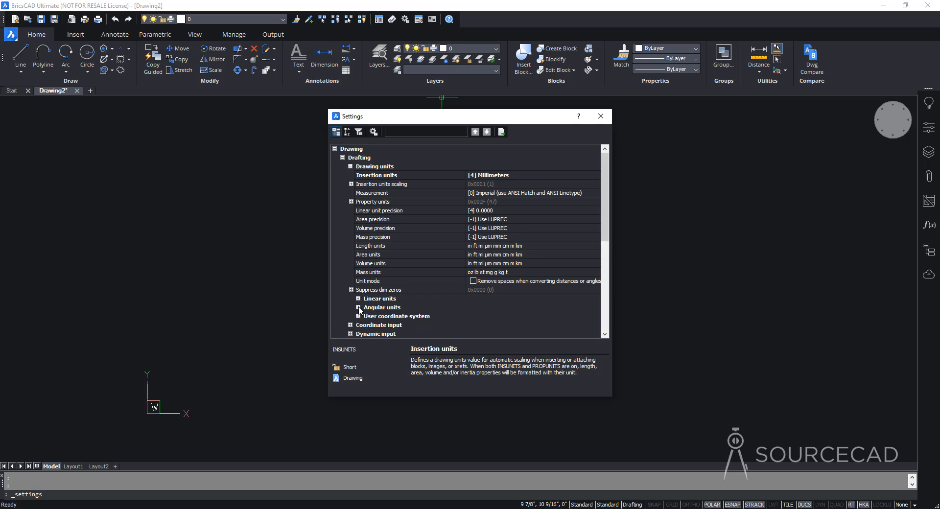
pyautogui.click(358, 307)
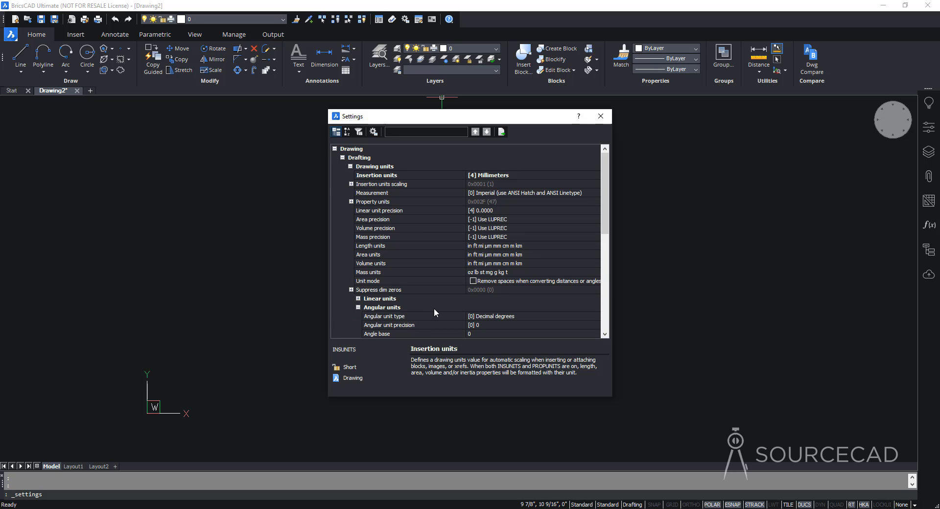
pyautogui.scroll(-3)
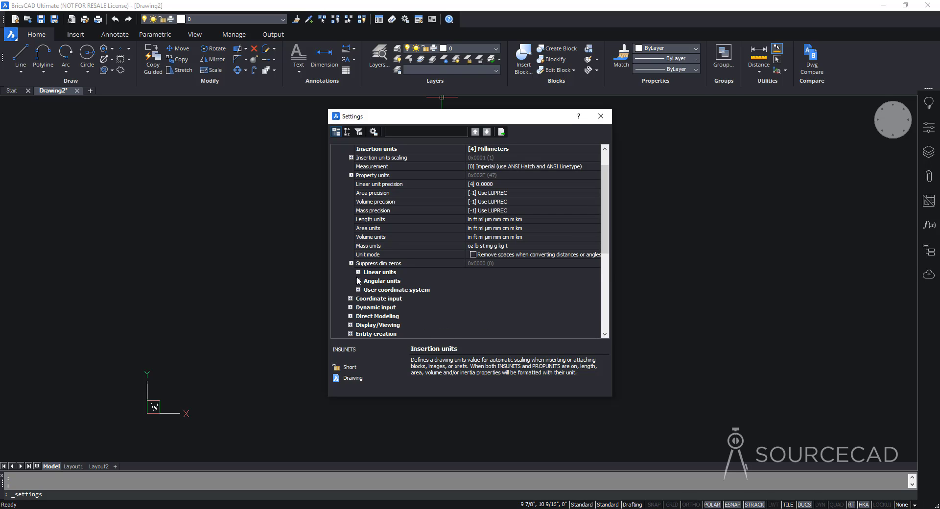
pyautogui.click(358, 272)
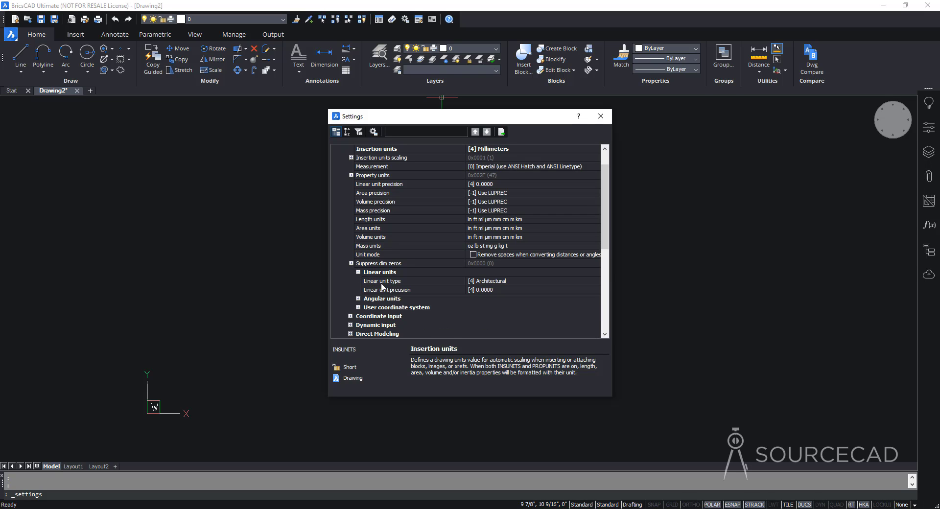
pyautogui.moveTo(474, 286)
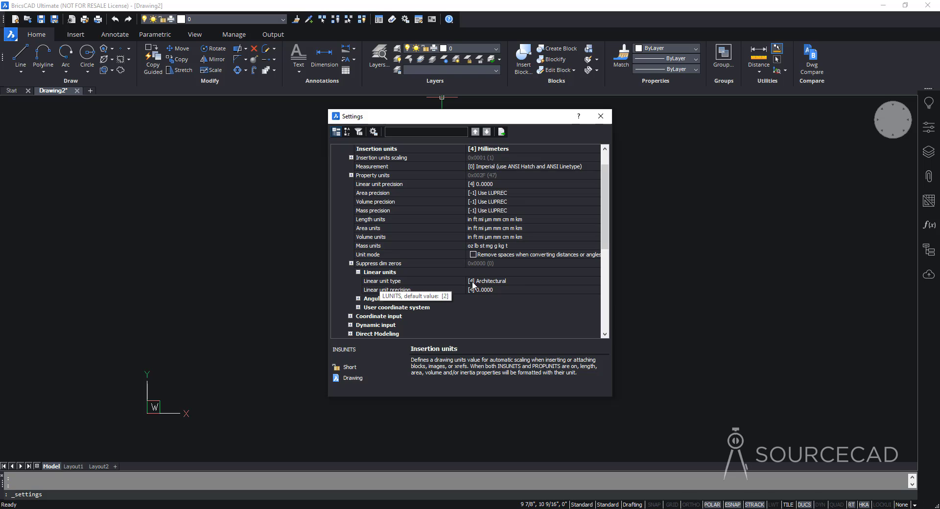
pyautogui.moveTo(519, 286)
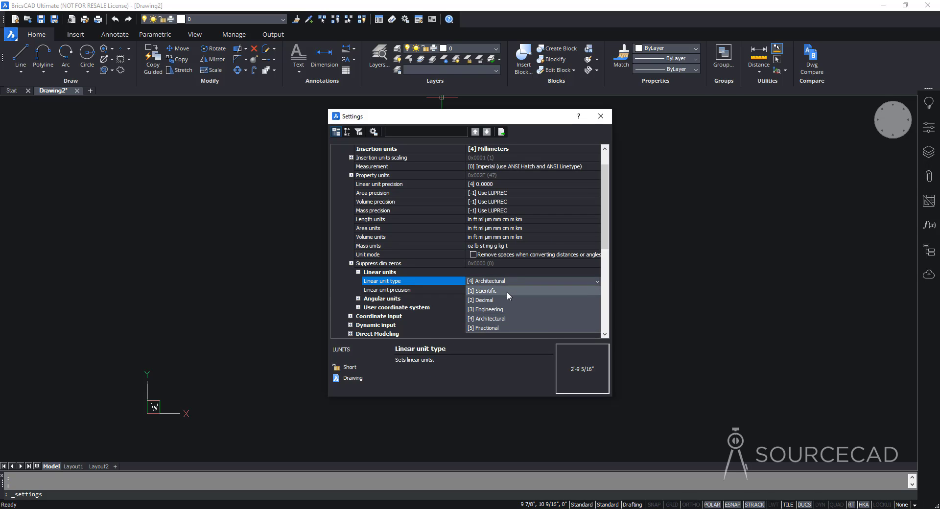
pyautogui.click(483, 300)
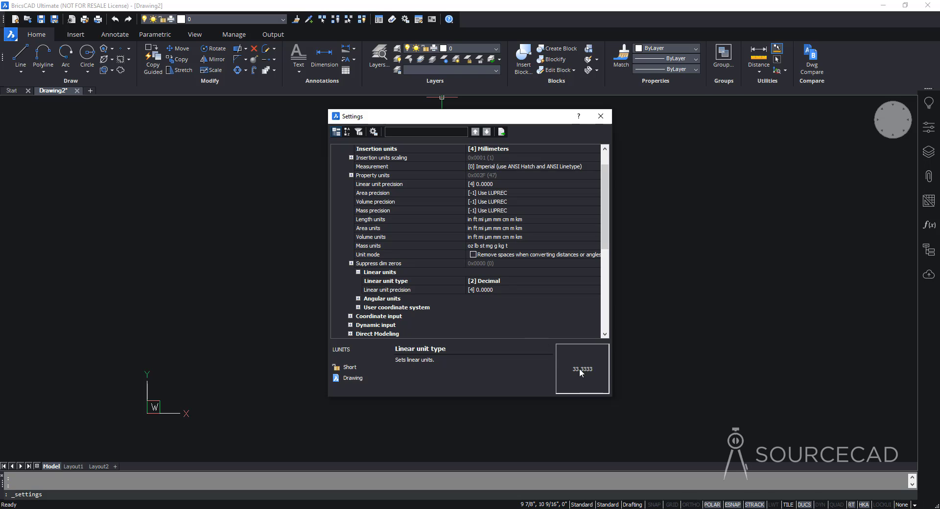
pyautogui.moveTo(522, 287)
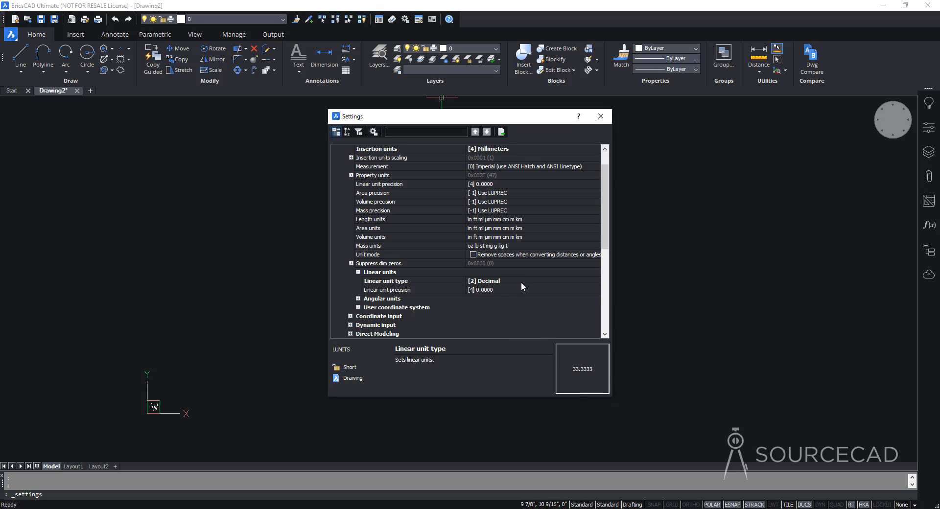
pyautogui.moveTo(498, 294)
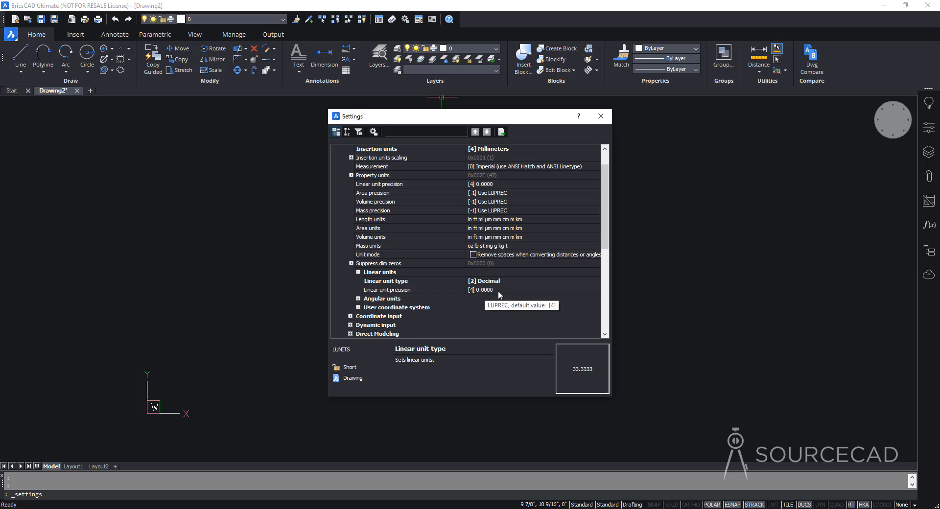
pyautogui.click(596, 290)
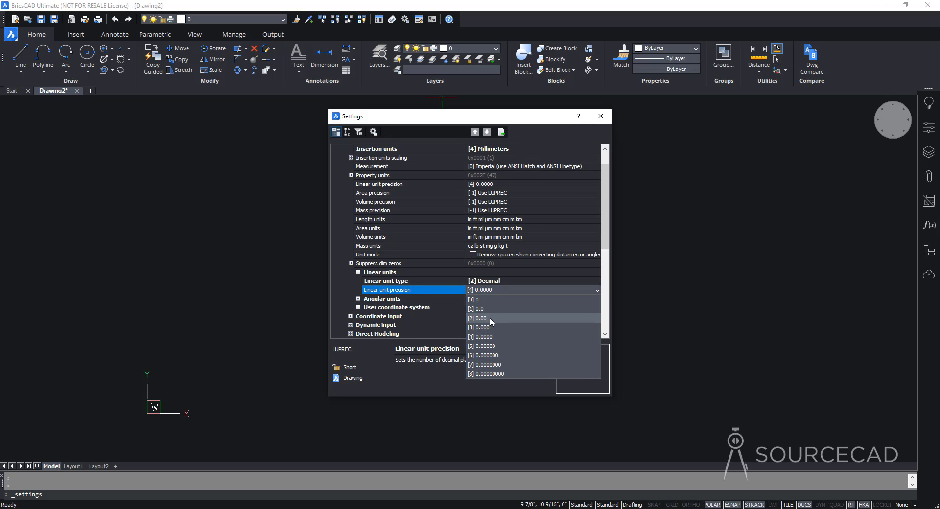
pyautogui.click(479, 318)
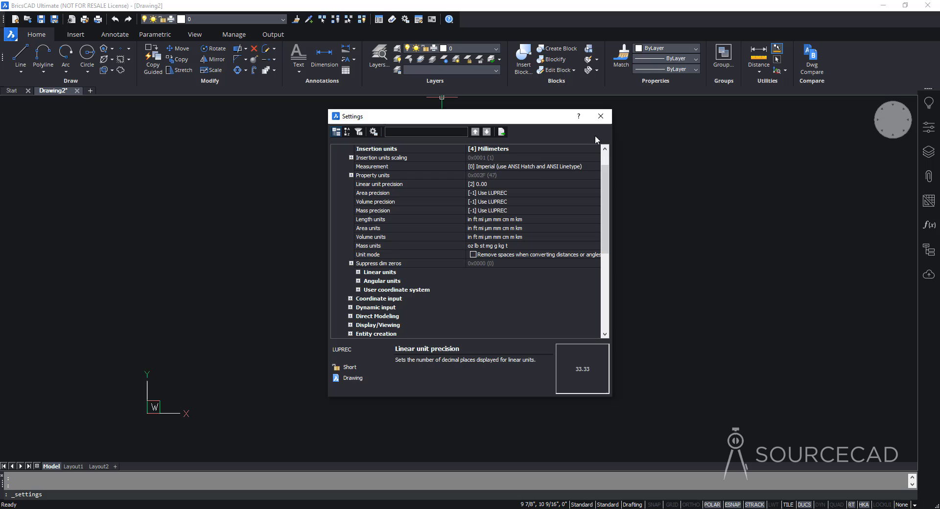
pyautogui.click(600, 116)
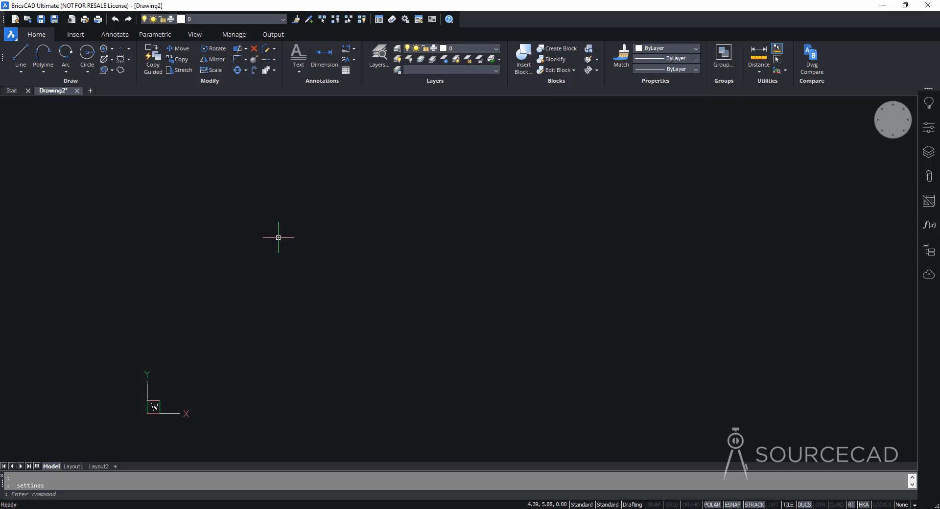
pyautogui.moveTo(248, 209)
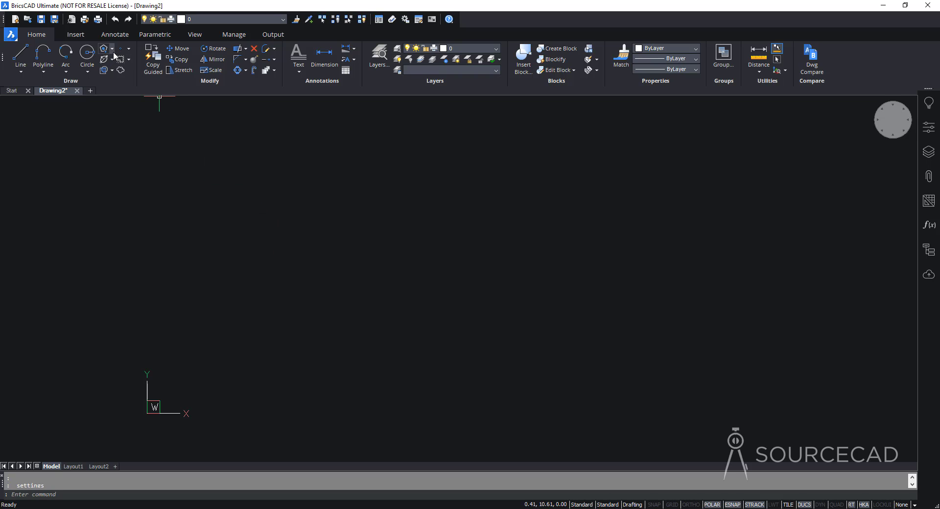
pyautogui.click(112, 49)
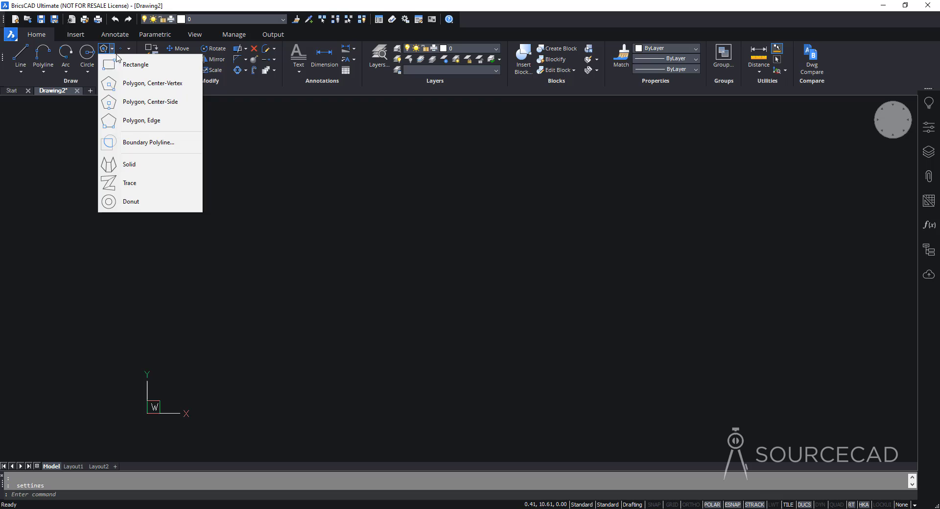
pyautogui.click(135, 65)
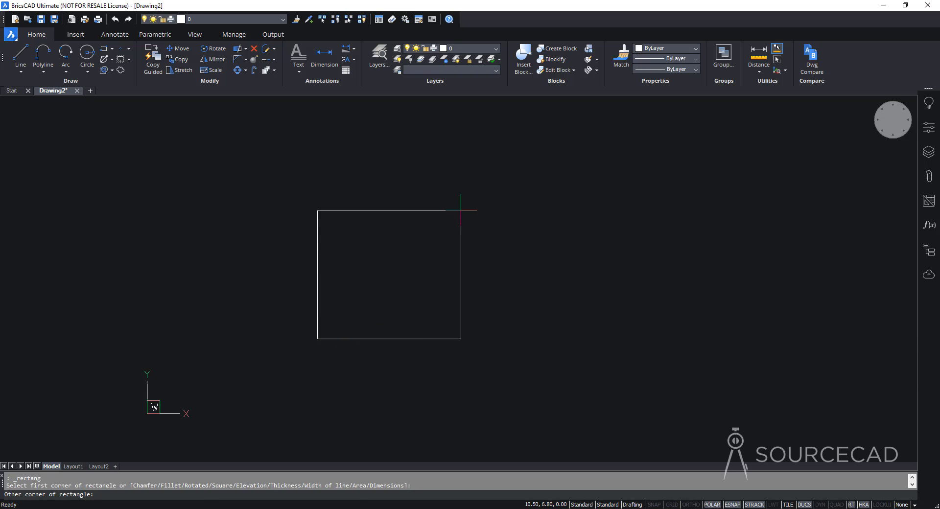
pyautogui.write('@10,10')
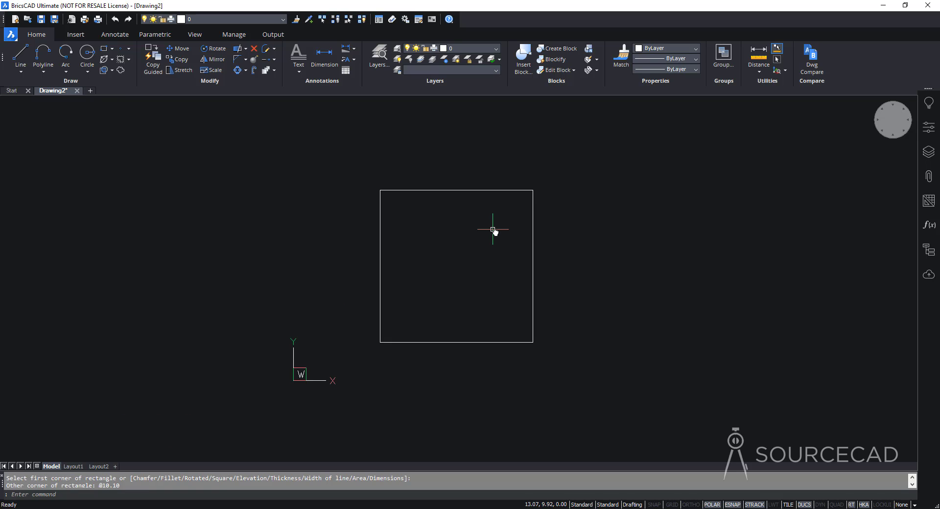
pyautogui.moveTo(392, 199)
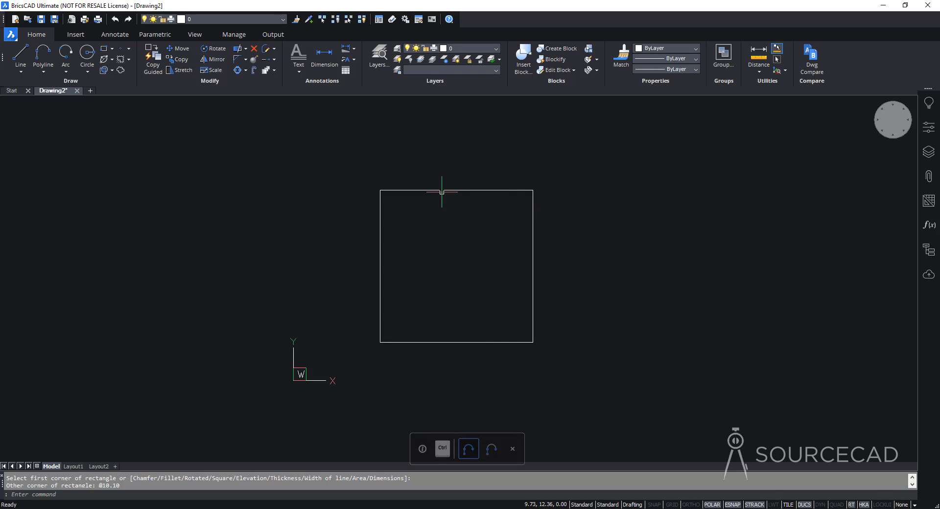
pyautogui.moveTo(88, 57)
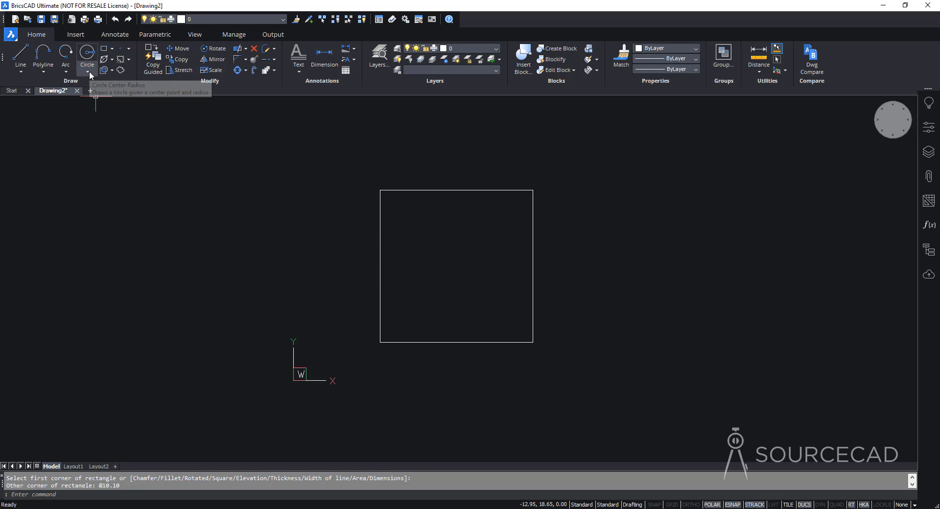
# Draw a radius 1 circle tangent to the square's bottom and left edges (Tan, Tan, Radius).
pyautogui.click(86, 60)
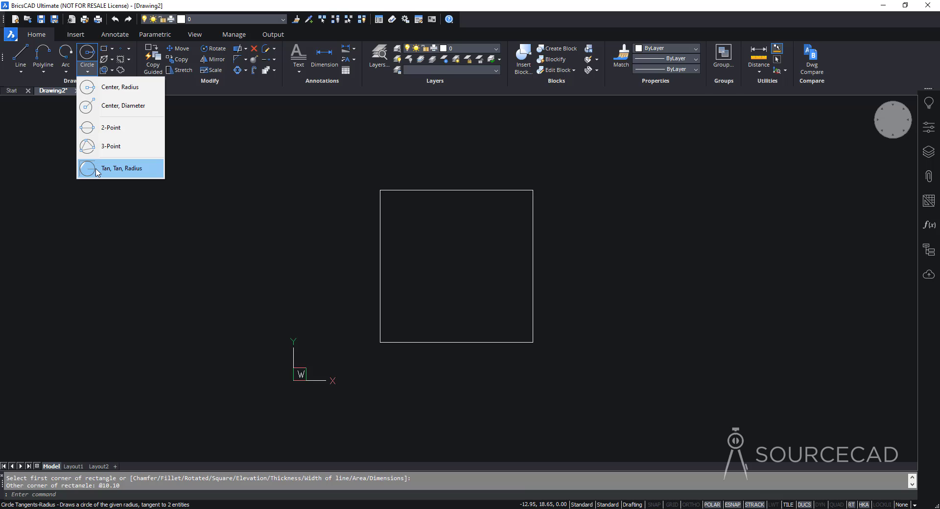
pyautogui.click(121, 168)
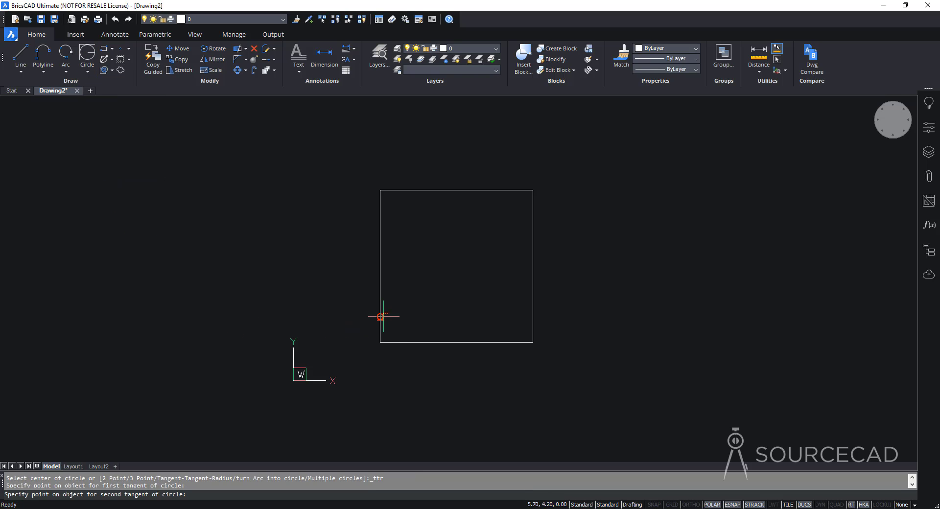
pyautogui.click(382, 317)
pyautogui.write('1')
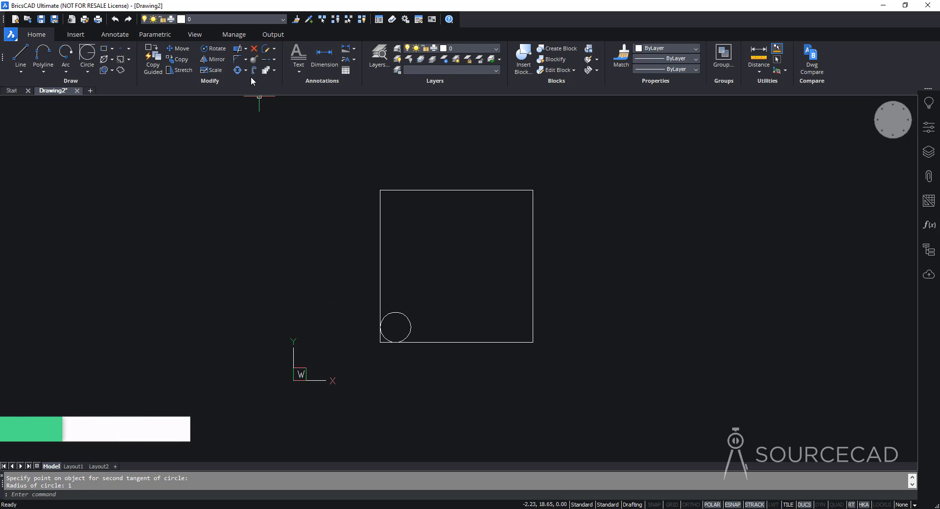
pyautogui.click(246, 71)
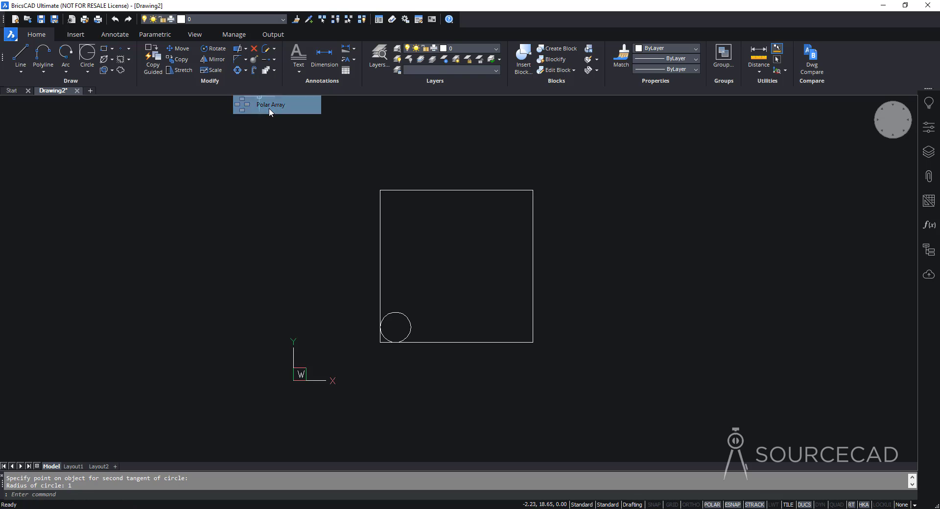
# Polar array the corner circle around the square's centre with 4 items, one per corner.
pyautogui.click(396, 328)
pyautogui.write('I')
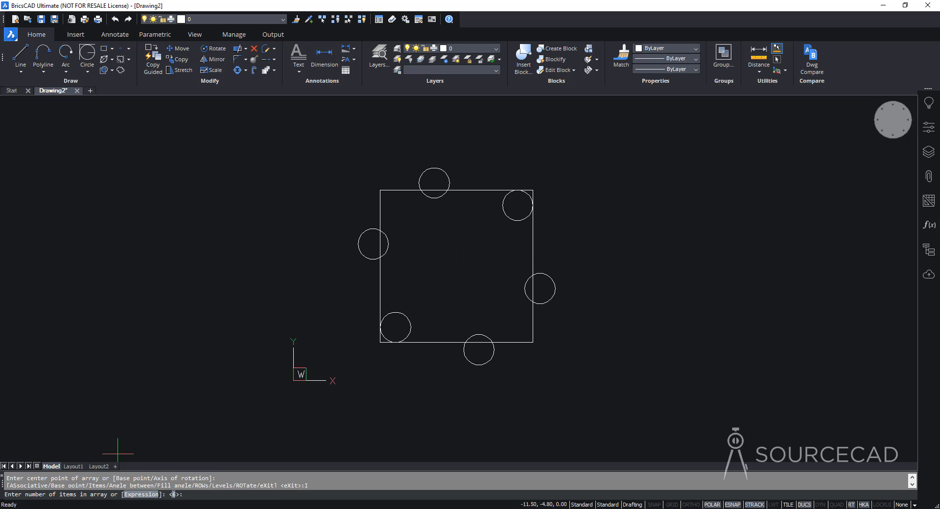
pyautogui.write('4')
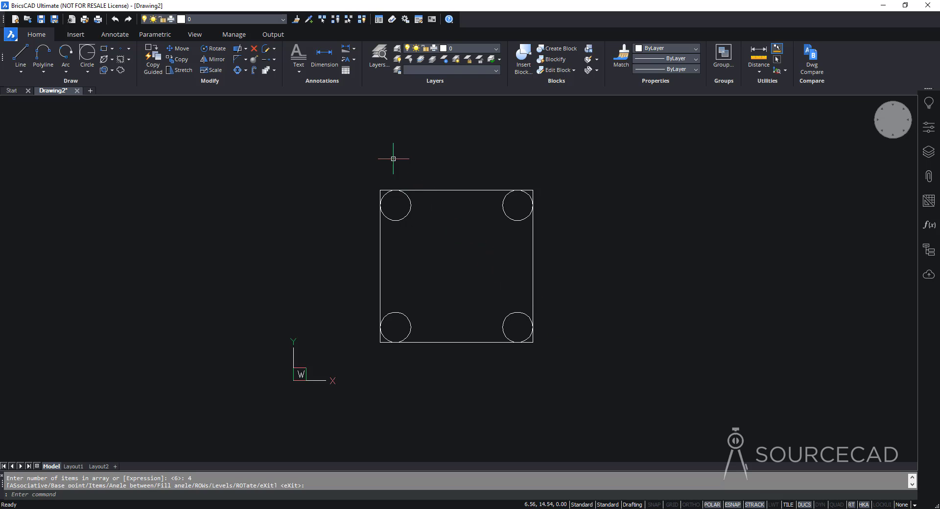
pyautogui.moveTo(517, 179)
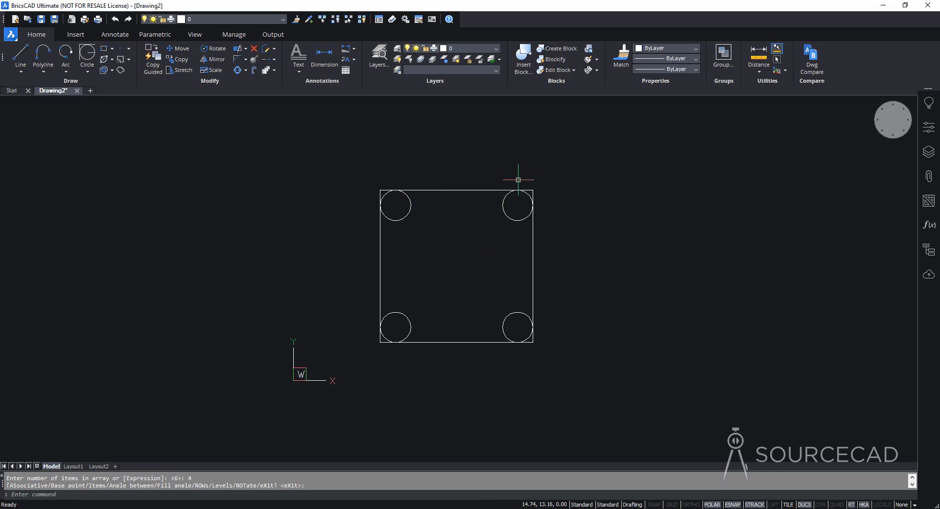
pyautogui.moveTo(522, 172)
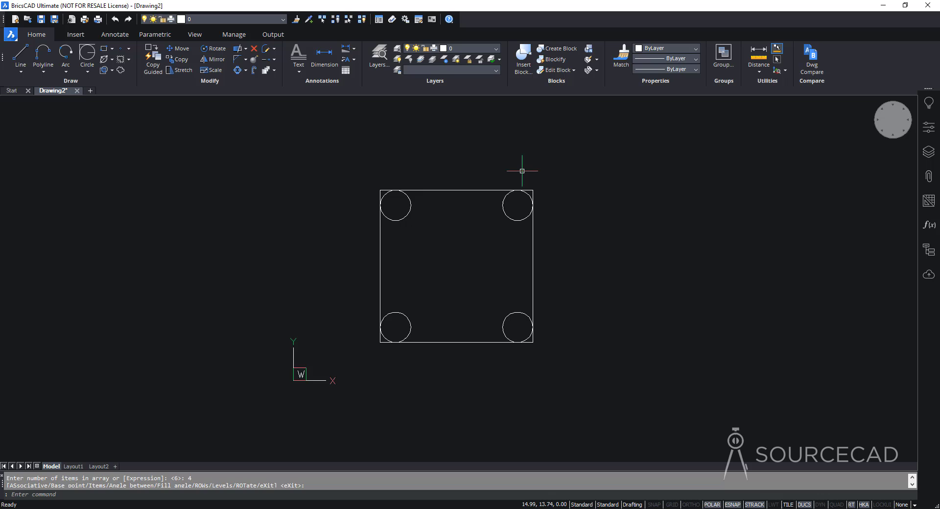
pyautogui.moveTo(464, 353)
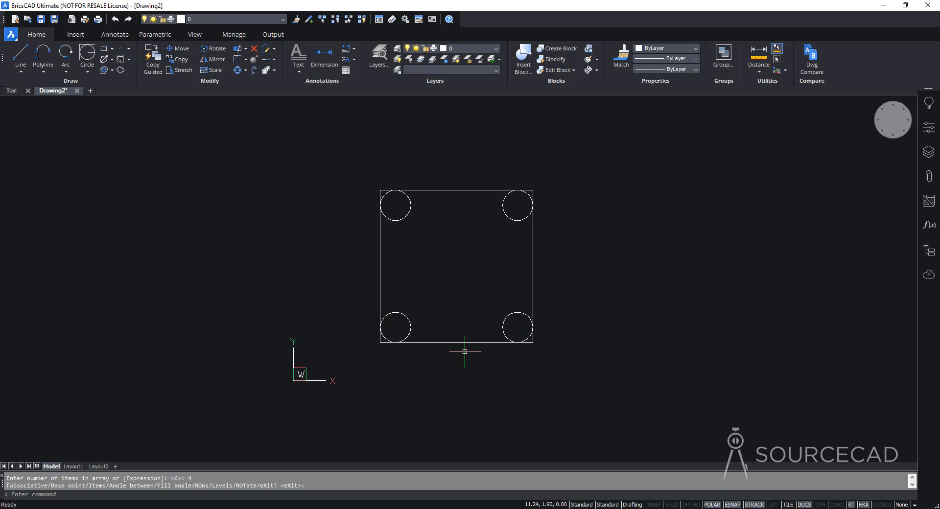
pyautogui.moveTo(126, 97)
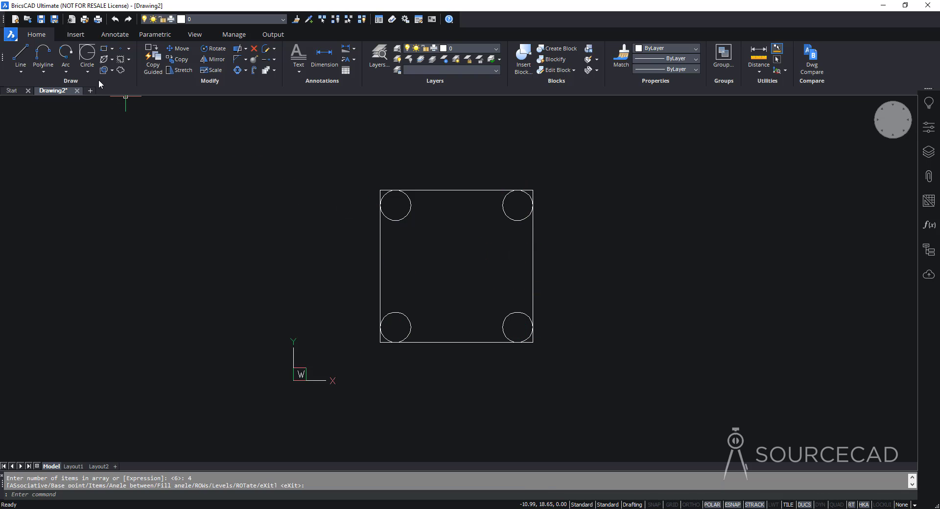
# Draw a radius 4 circle tangent to the top-left and top-right corner circles.
pyautogui.click(88, 70)
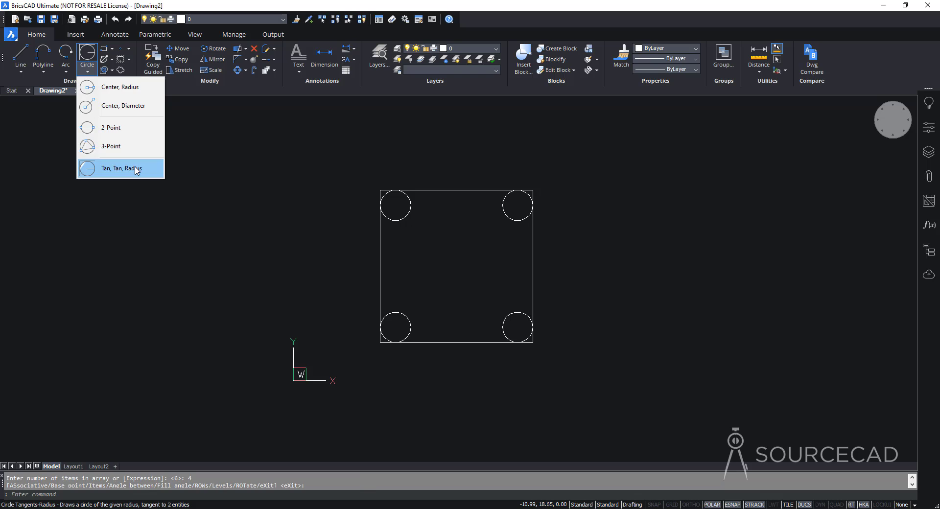
pyautogui.click(120, 167)
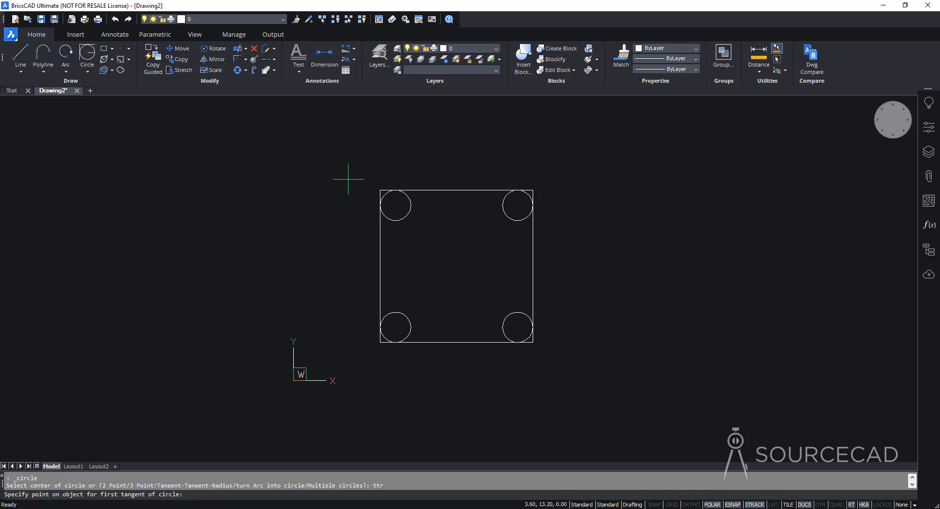
pyautogui.moveTo(409, 198)
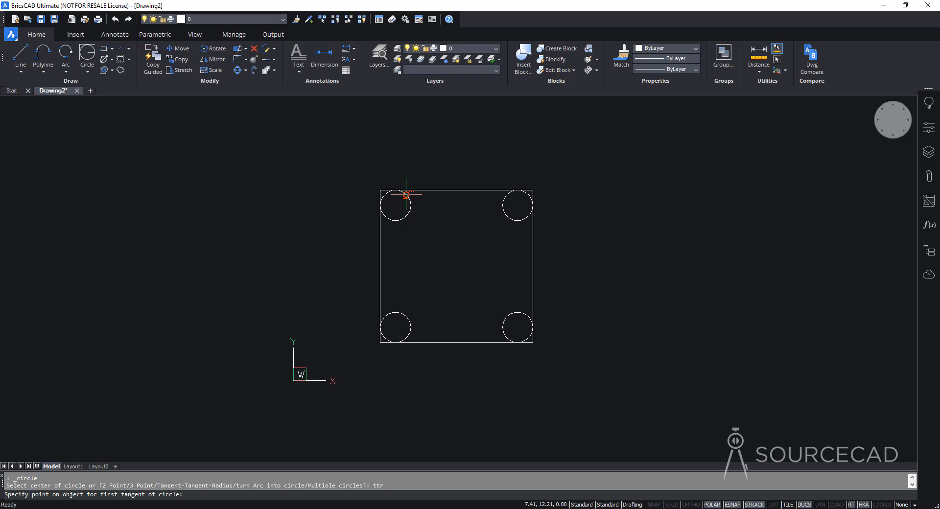
pyautogui.click(407, 193)
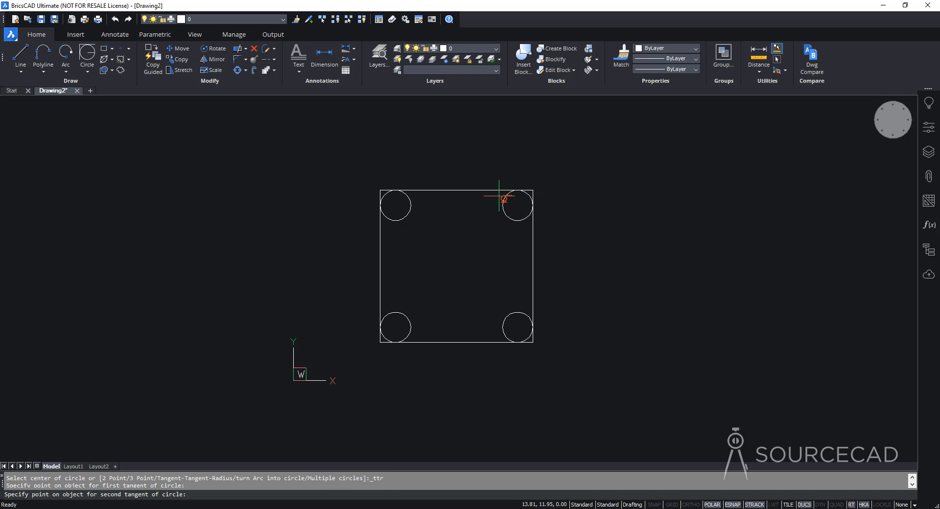
pyautogui.click(517, 205)
pyautogui.write('4')
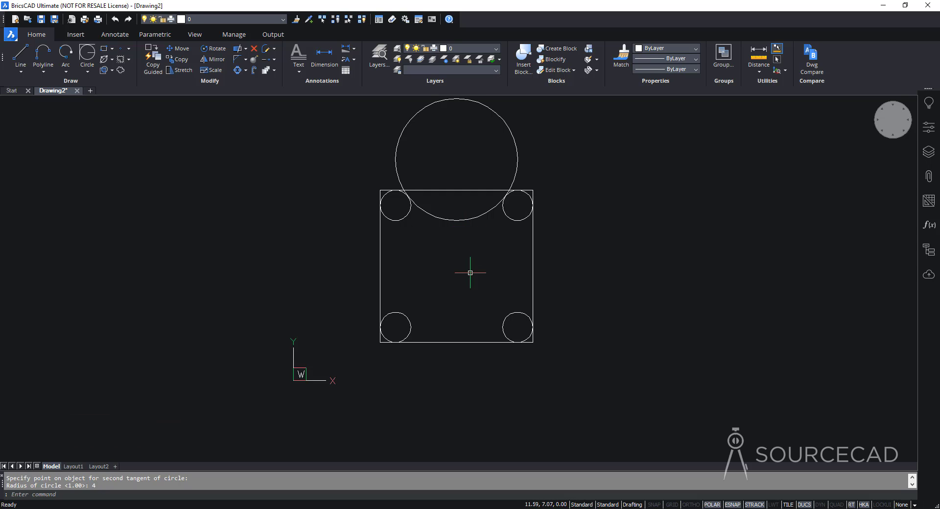
pyautogui.moveTo(605, 211)
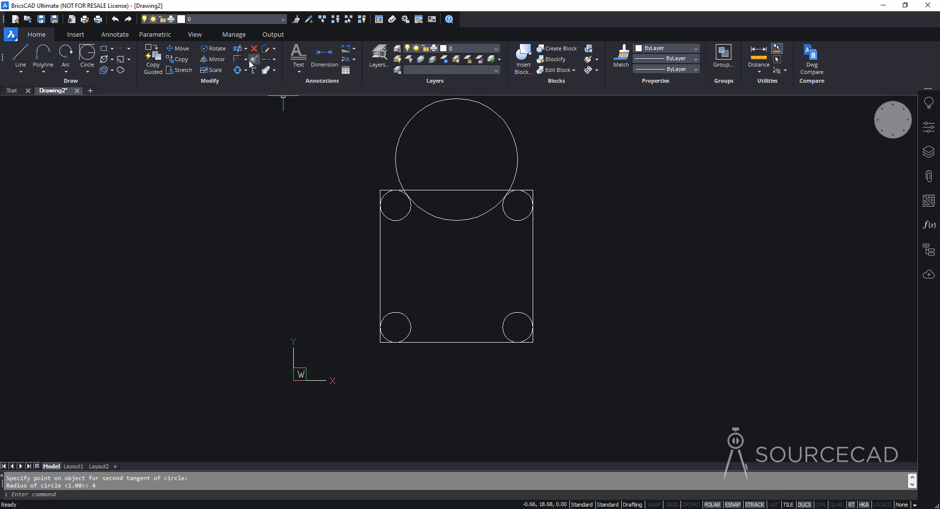
# Trim away the large circle's upper part, leaving a concave arc between the top corner circles.
pyautogui.click(239, 49)
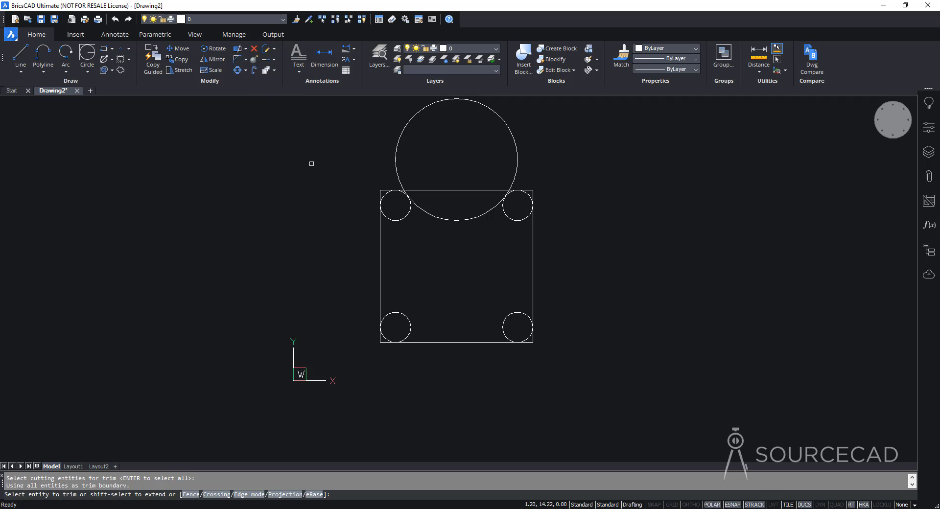
pyautogui.click(412, 118)
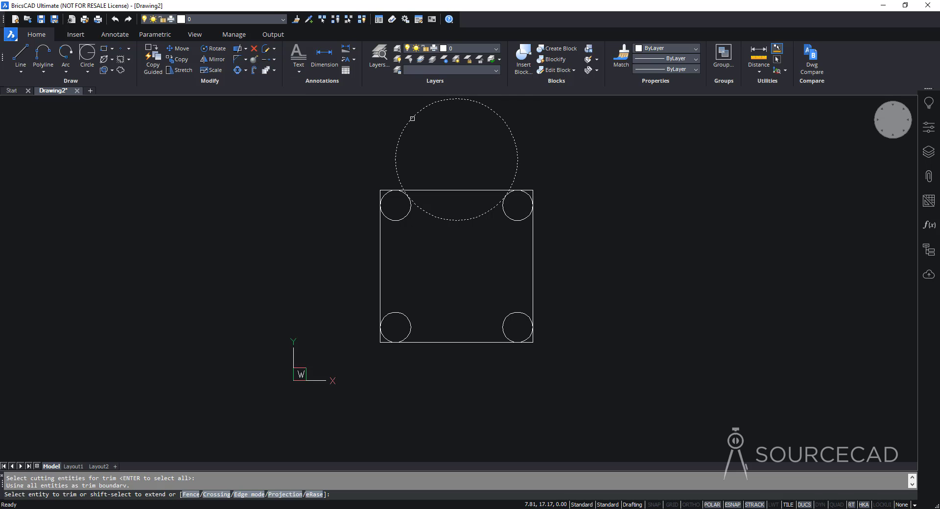
pyautogui.click(493, 165)
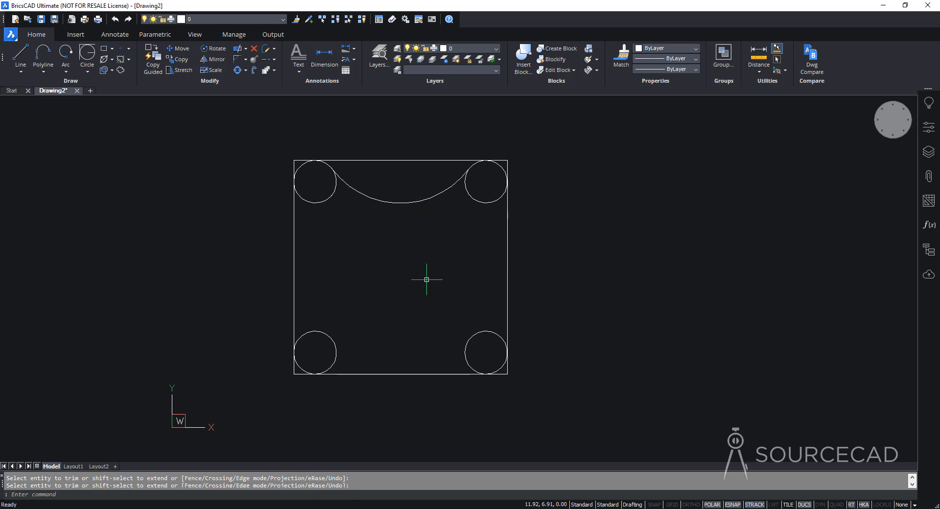
pyautogui.moveTo(230, 96)
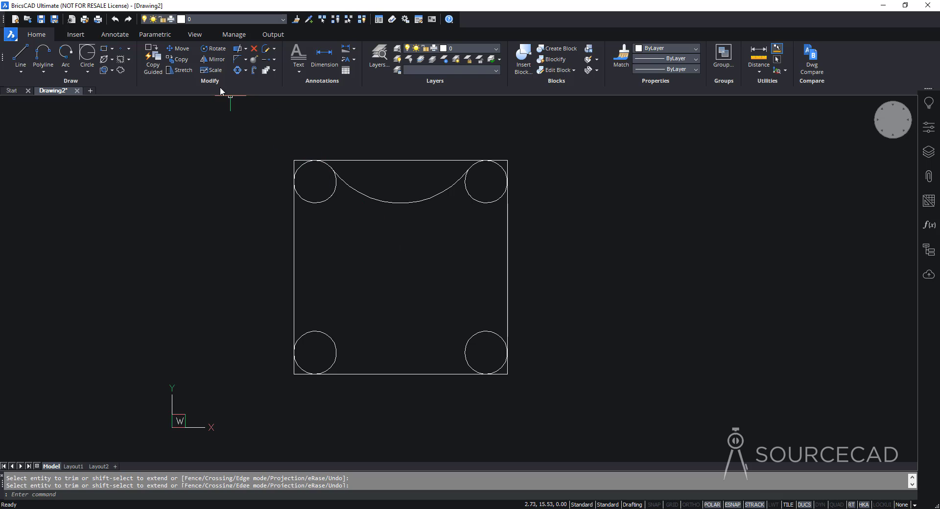
# Polar array the concave arc around the square's centre with 4 items, one per side.
pyautogui.click(246, 70)
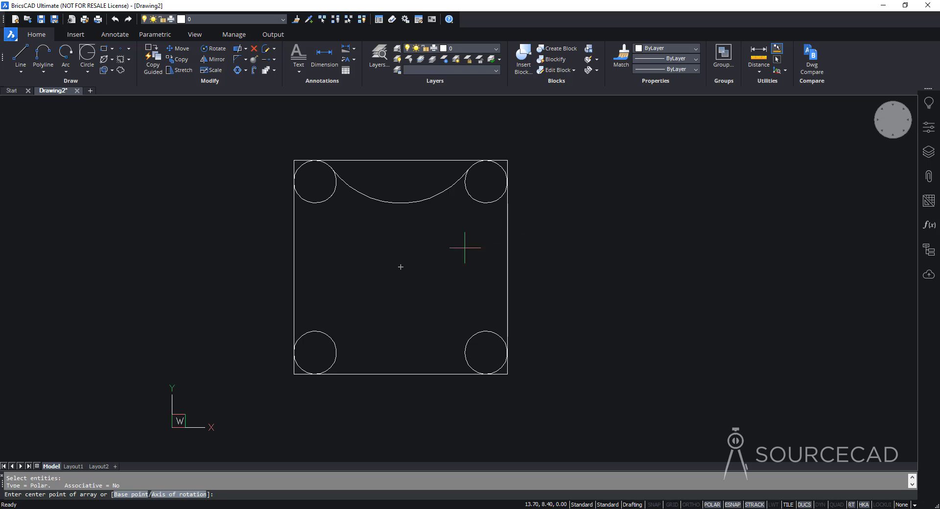
pyautogui.moveTo(400, 268)
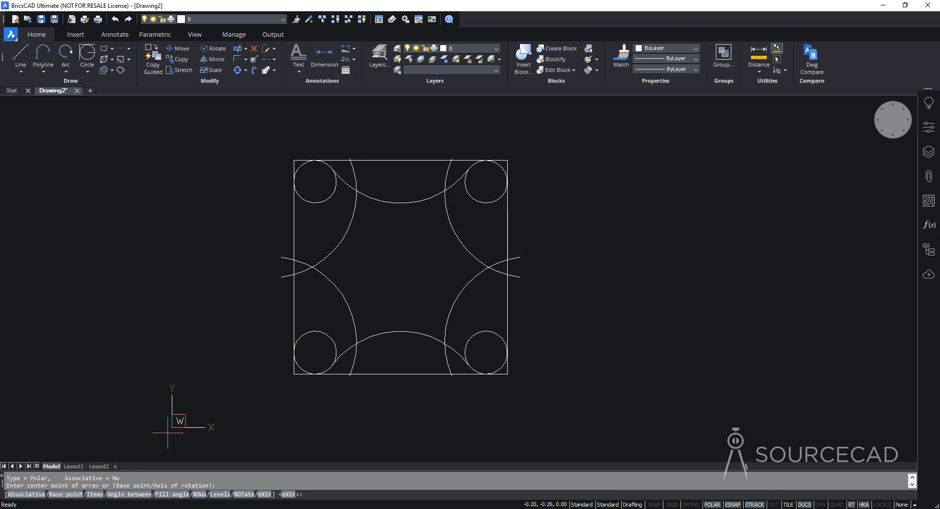
pyautogui.click(109, 386)
pyautogui.write('4')
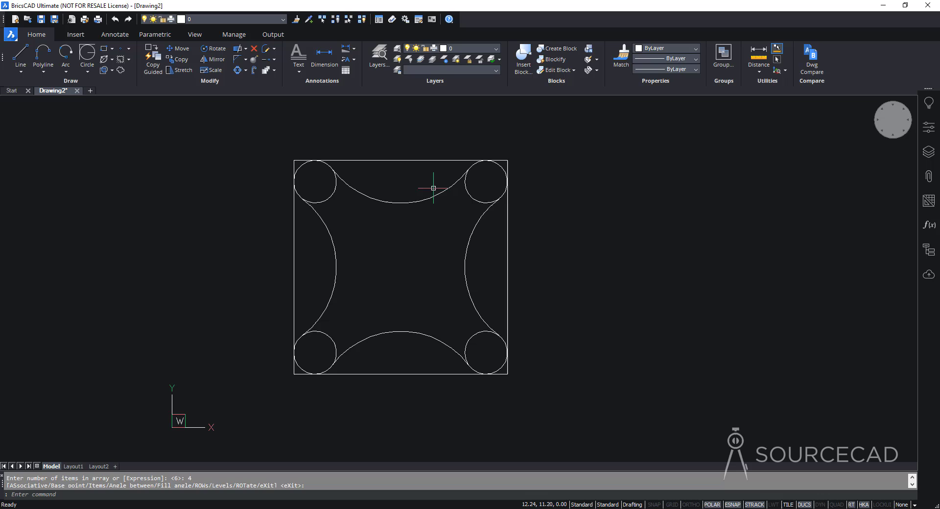
pyautogui.moveTo(163, 156)
pyautogui.write('circle')
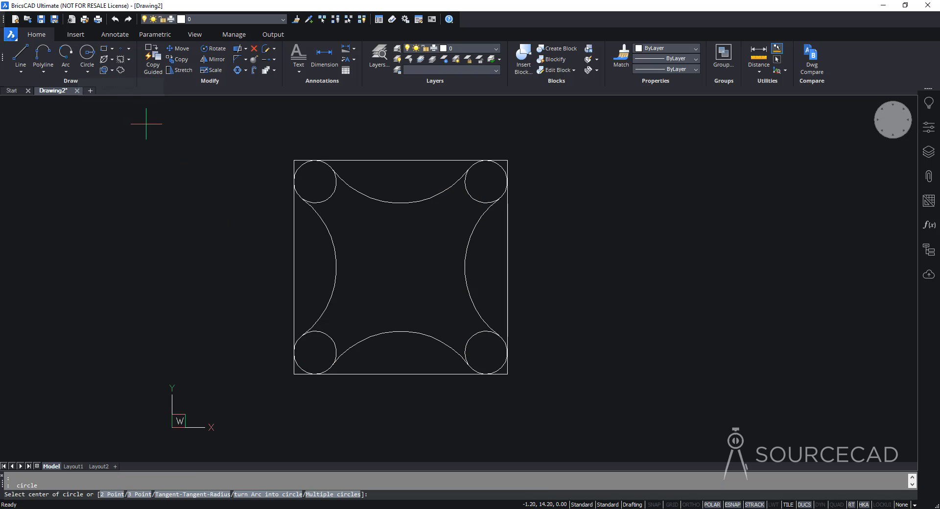
# Draw a radius 0.5 circle at the top-left corner circle's centre and copy it to the other corners.
pyautogui.click(314, 180)
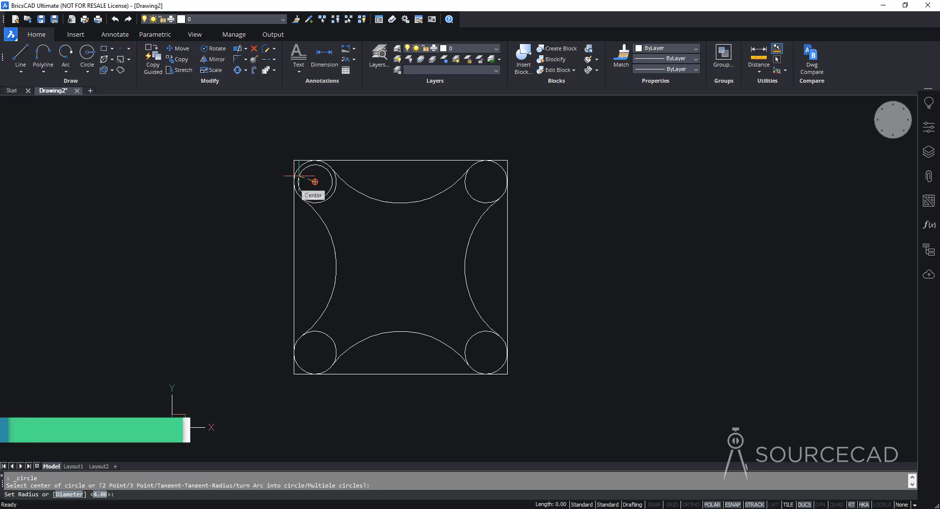
pyautogui.write('0.5')
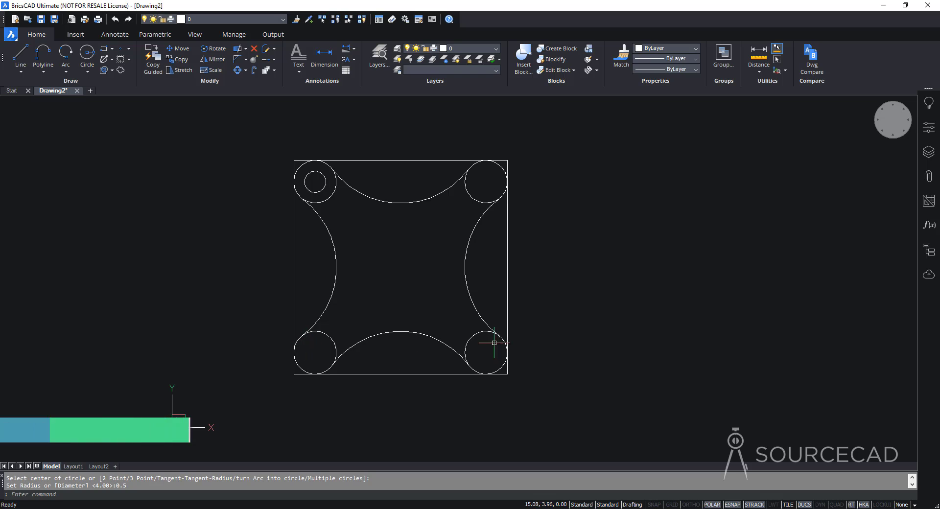
pyautogui.moveTo(239, 69)
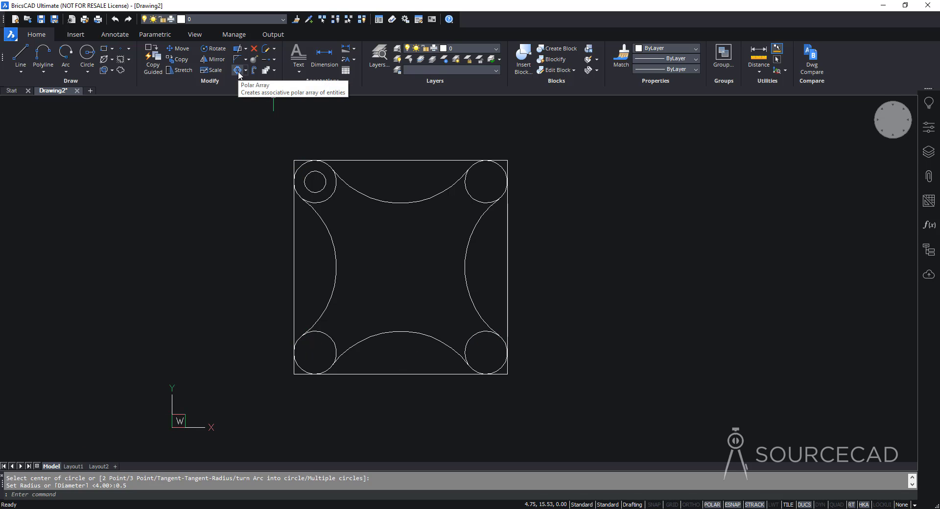
pyautogui.moveTo(181, 59)
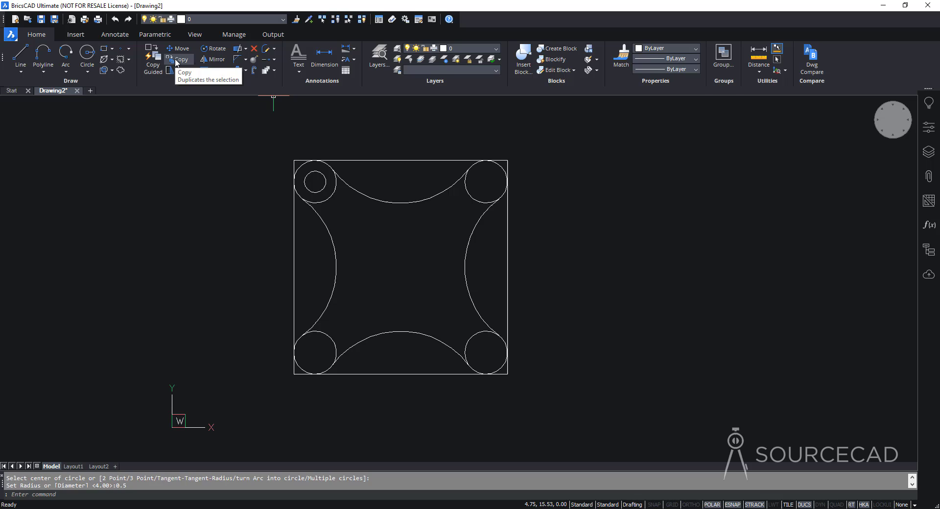
pyautogui.click(183, 60)
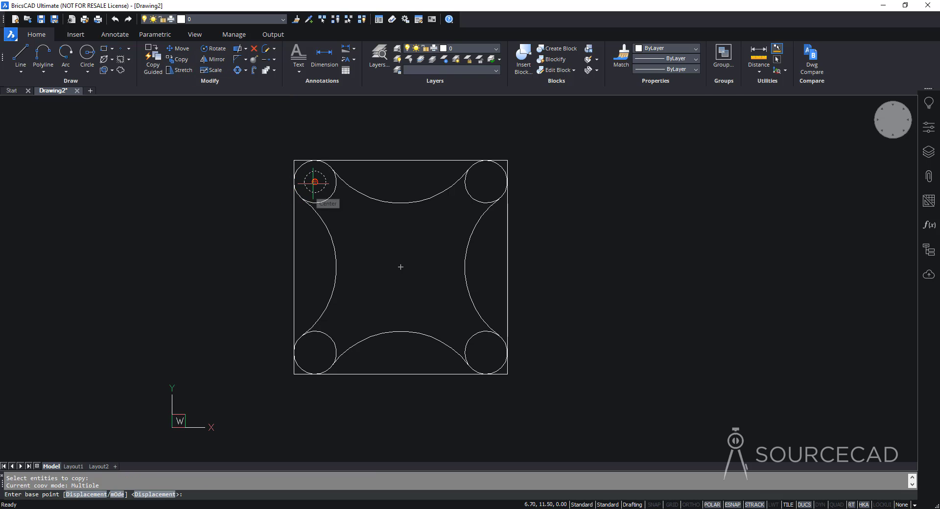
pyautogui.click(314, 182)
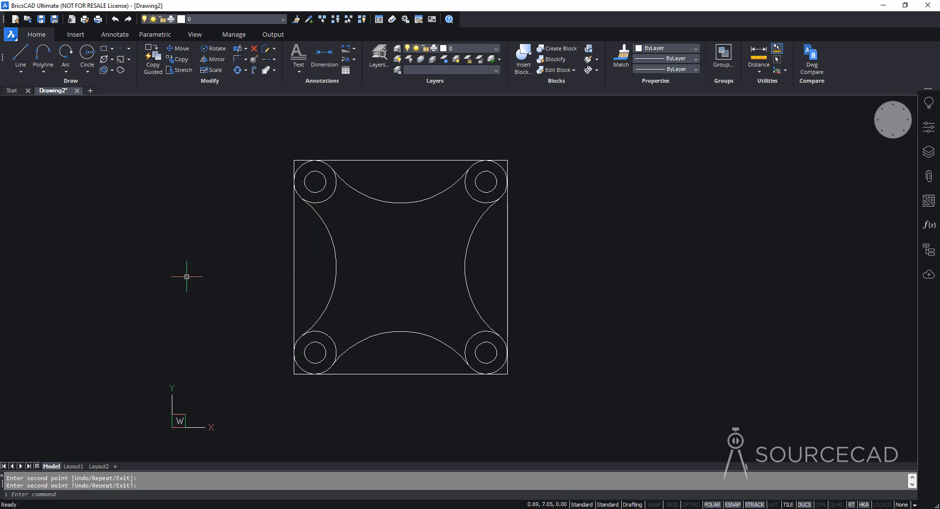
pyautogui.moveTo(86, 54)
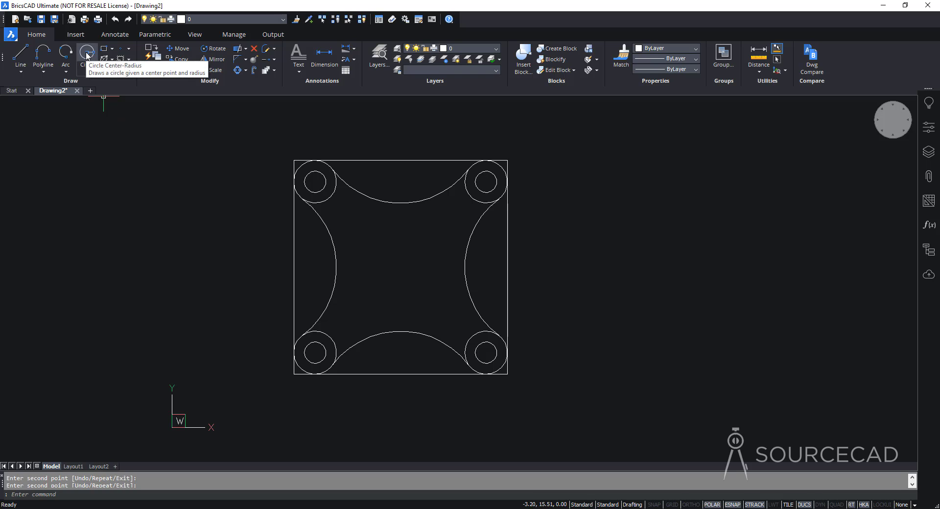
# Draw the central bore circle of radius 1.6 at the middle of the plate.
pyautogui.click(86, 54)
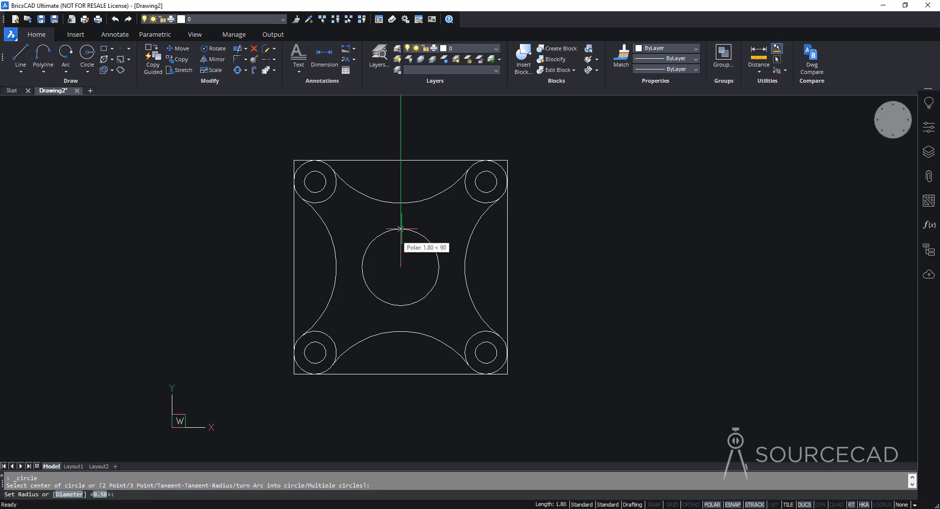
pyautogui.write('1.')
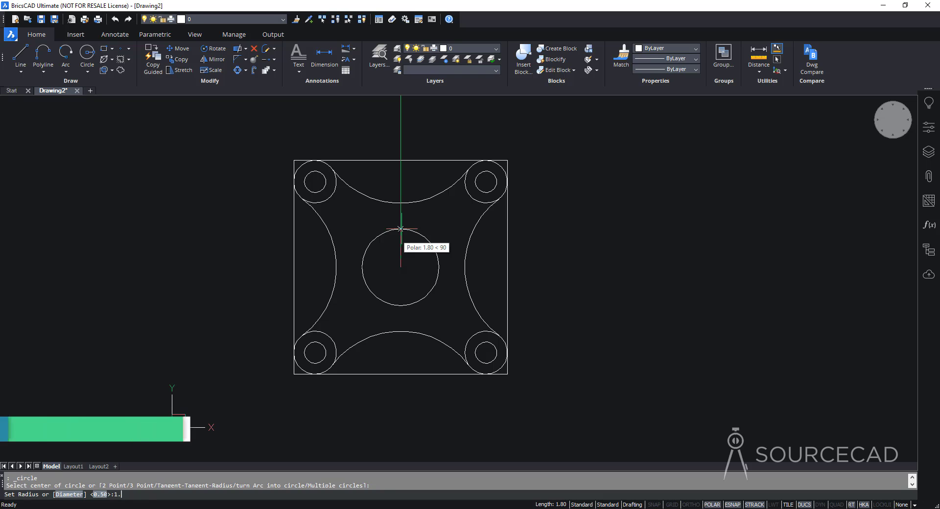
pyautogui.write('1.6')
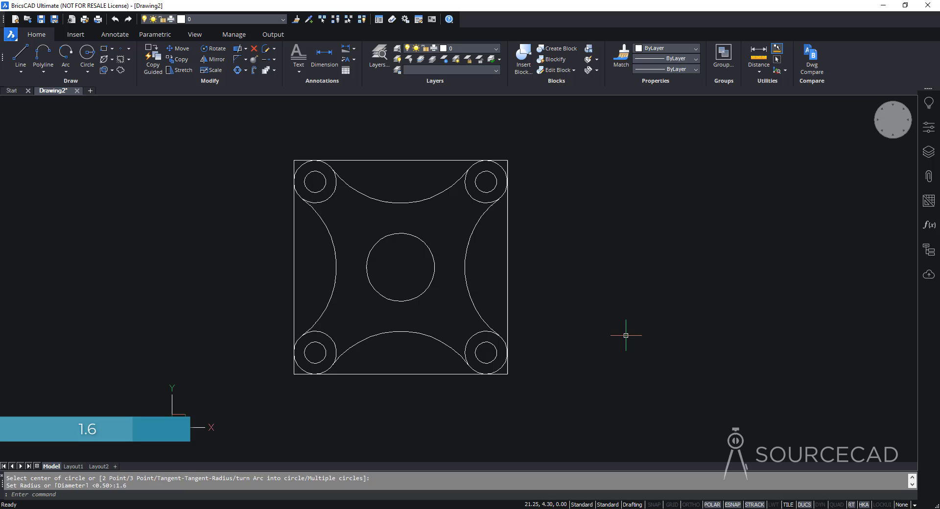
pyautogui.moveTo(431, 222)
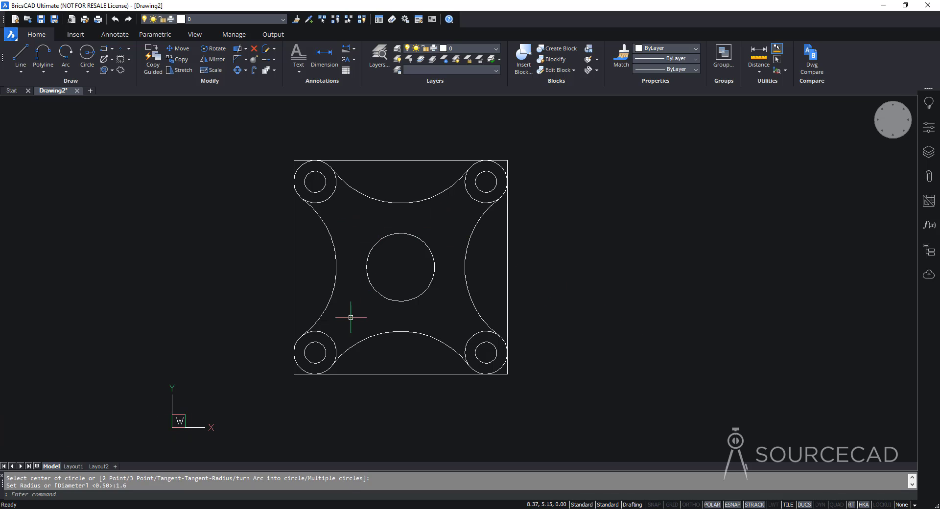
pyautogui.moveTo(433, 324)
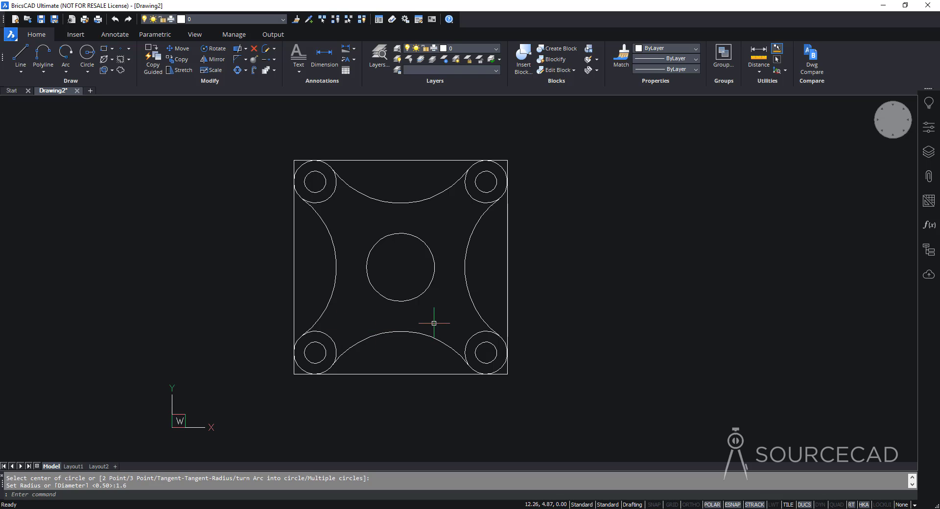
pyautogui.moveTo(217, 143)
pyautogui.write('line')
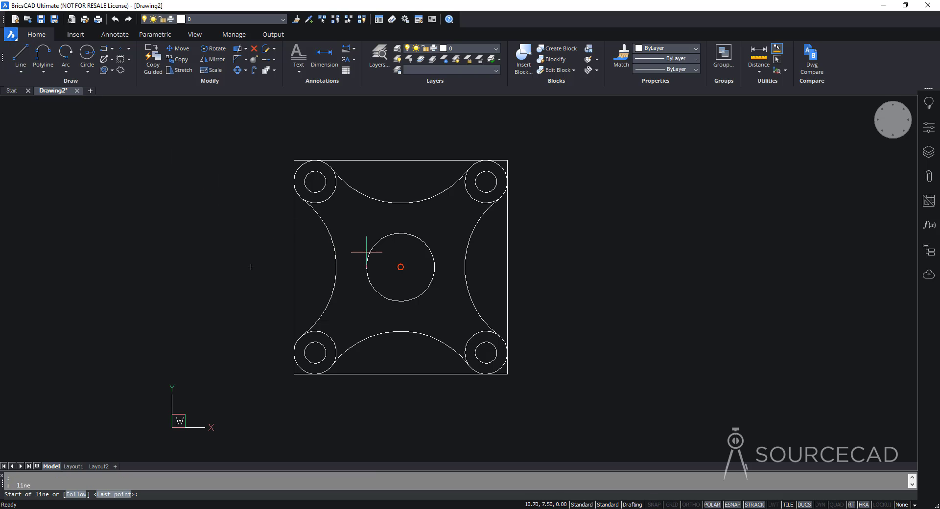
# Draw a line from the bore centre, angle-locked at 45 degrees, with length 2.6.
pyautogui.click(398, 268)
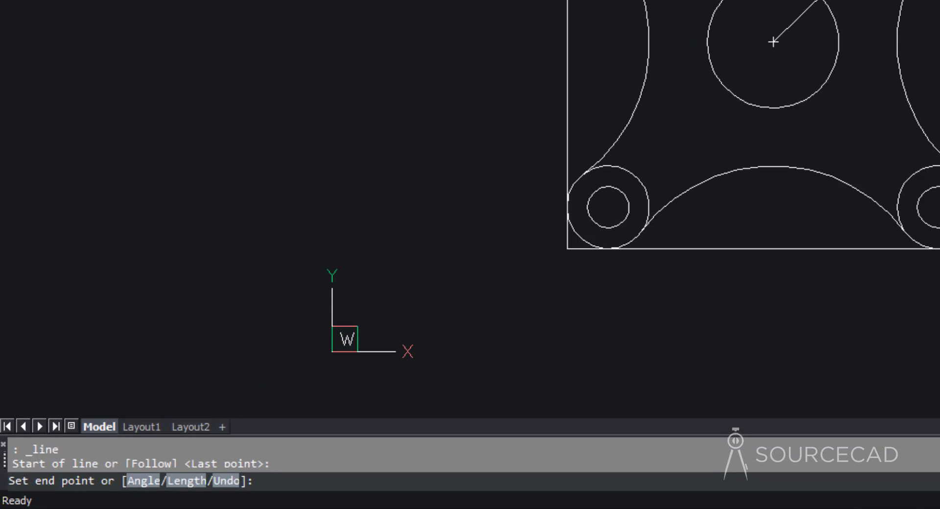
pyautogui.write('<45')
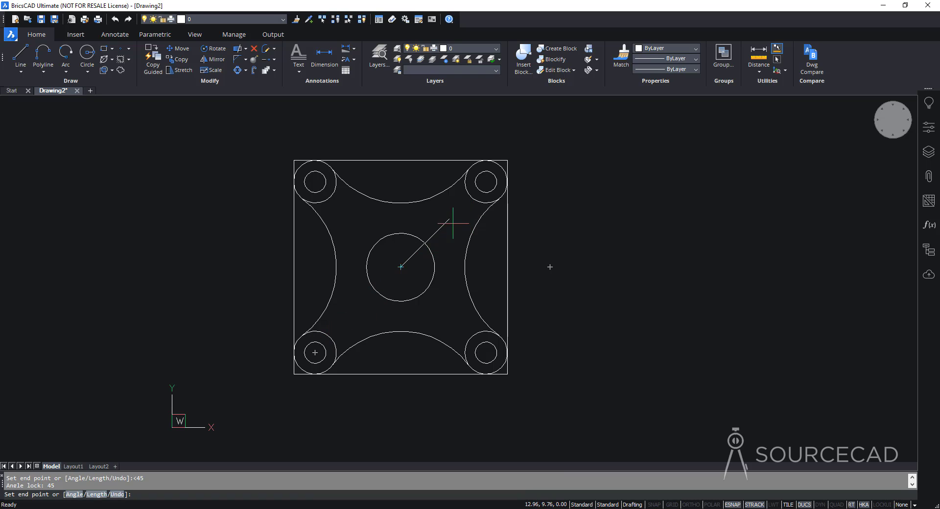
pyautogui.moveTo(444, 225)
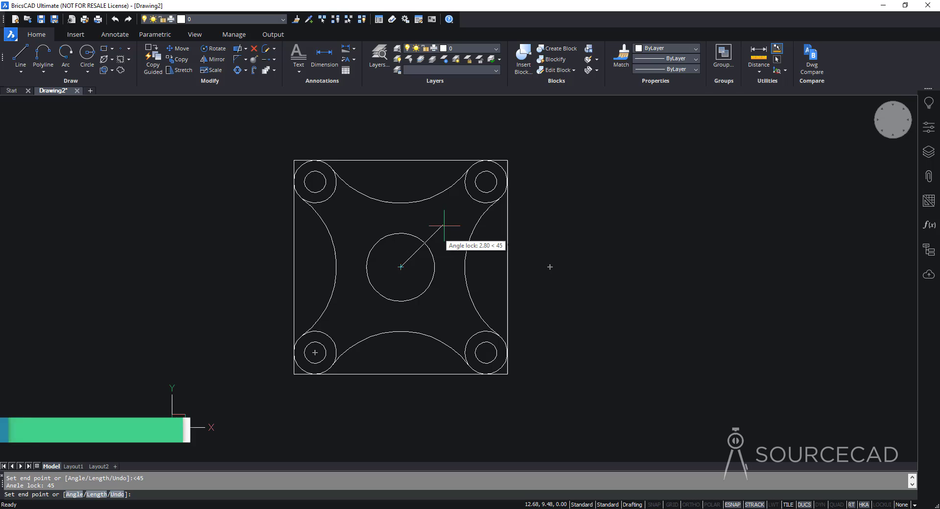
pyautogui.write('2.6')
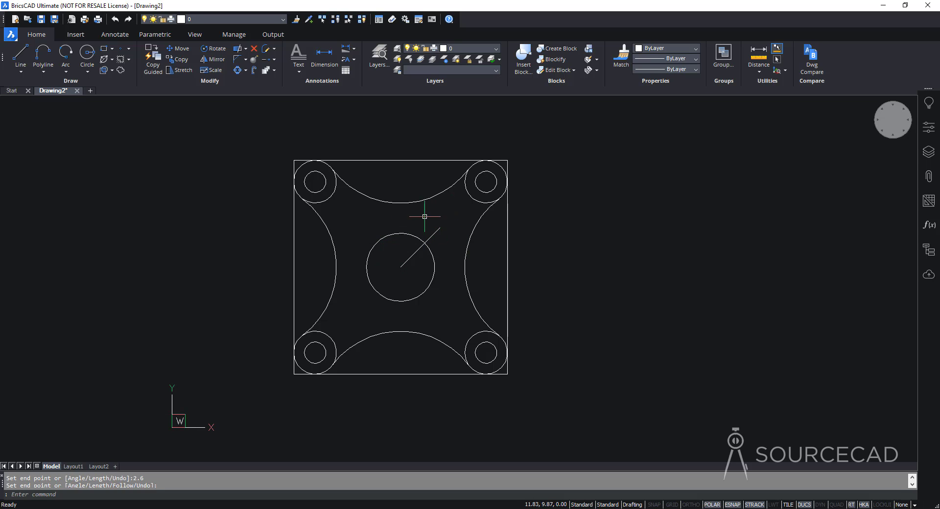
pyautogui.moveTo(450, 217)
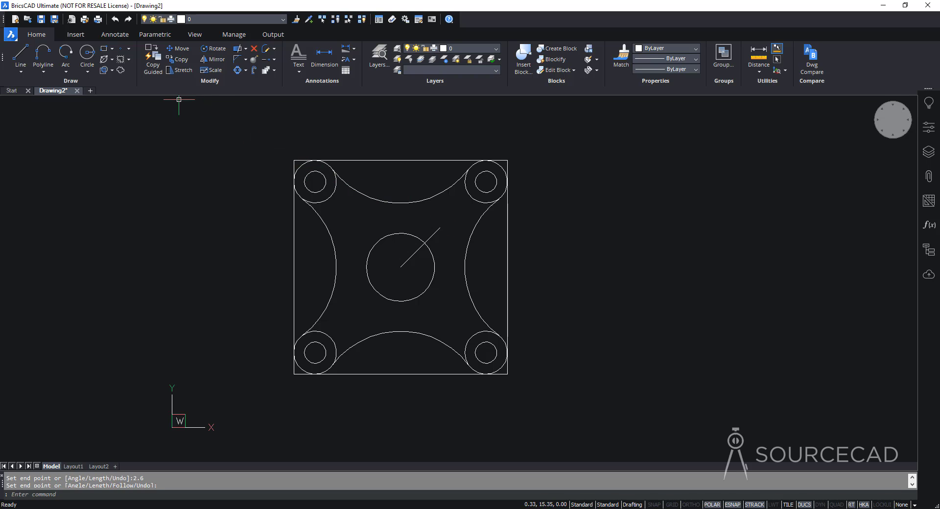
pyautogui.moveTo(102, 49)
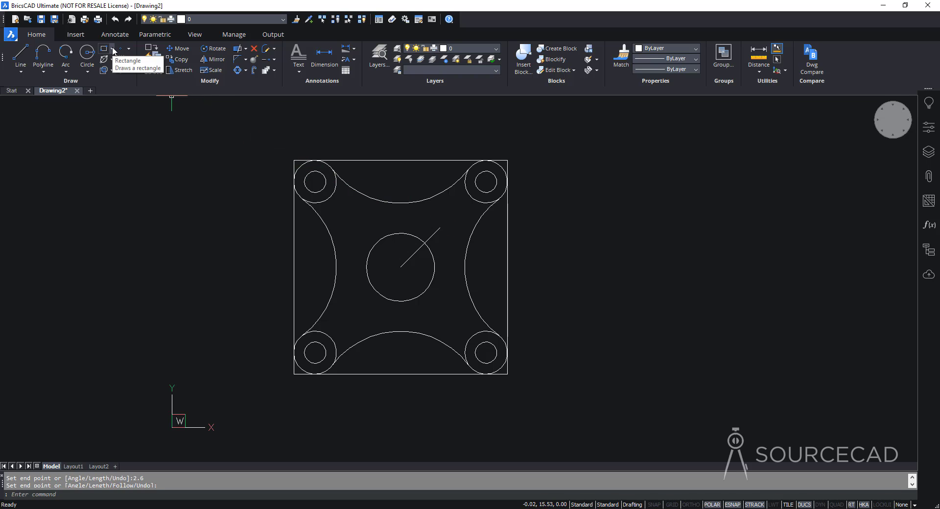
# Draw a 6-sided centre-vertex polygon of radius 0.6 at the guide line's outer end.
pyautogui.click(127, 49)
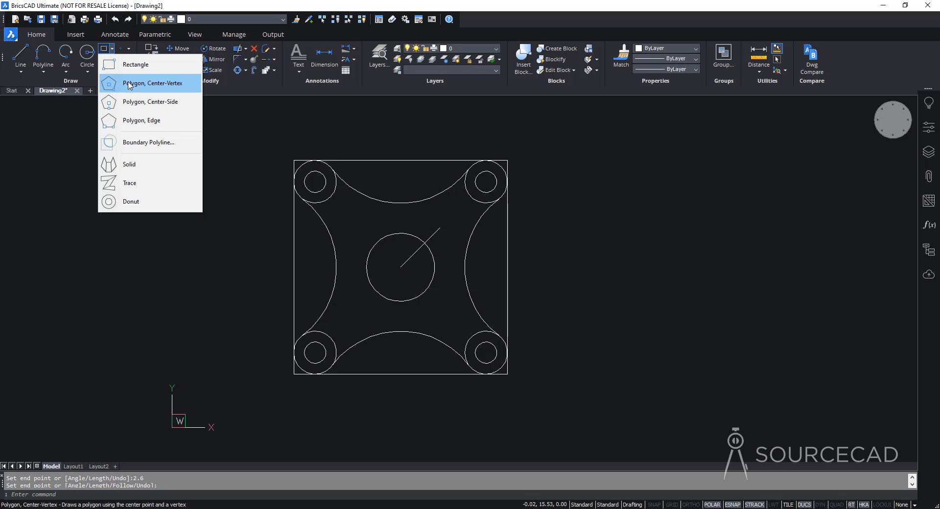
pyautogui.moveTo(191, 86)
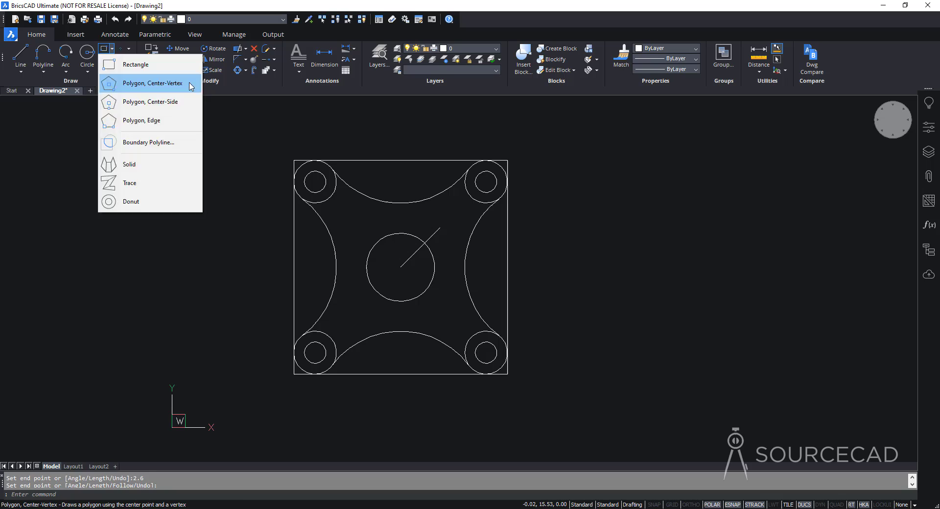
pyautogui.click(152, 83)
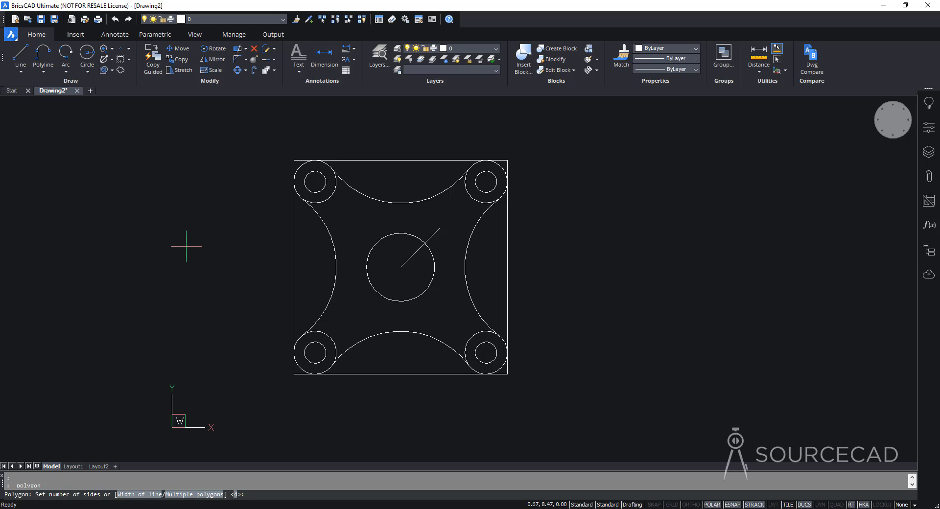
pyautogui.moveTo(90, 449)
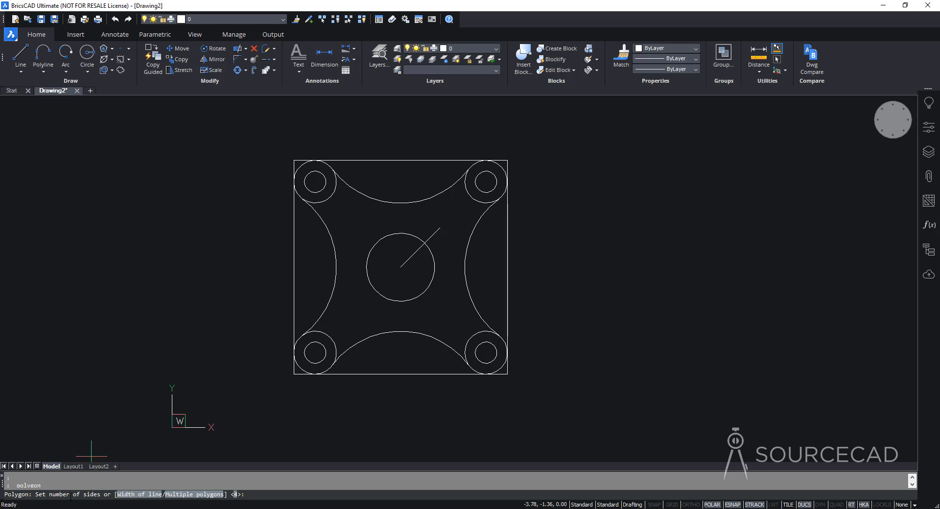
pyautogui.moveTo(141, 368)
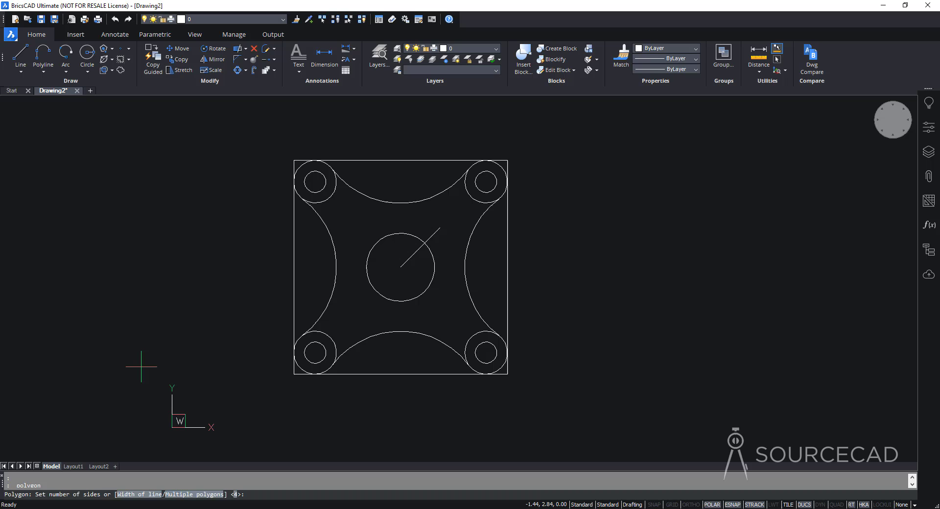
pyautogui.write('6')
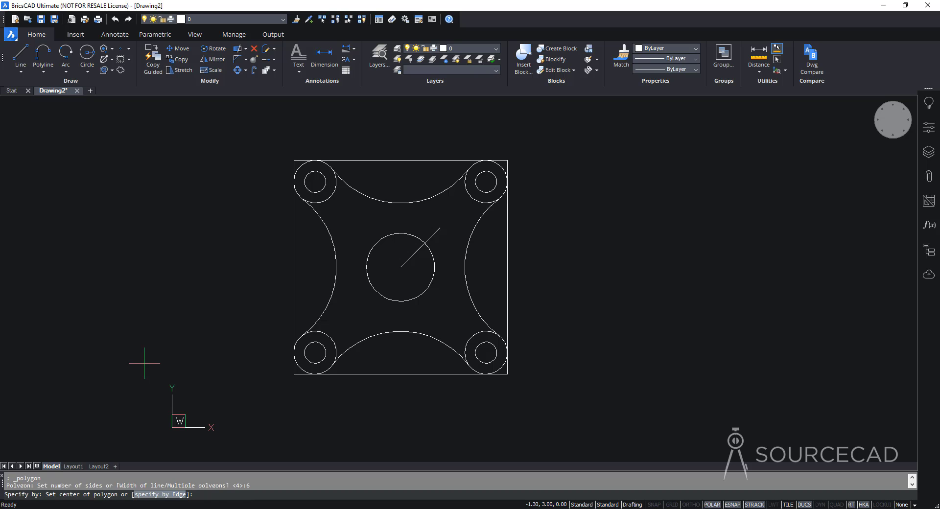
pyautogui.moveTo(440, 229)
pyautogui.write('v')
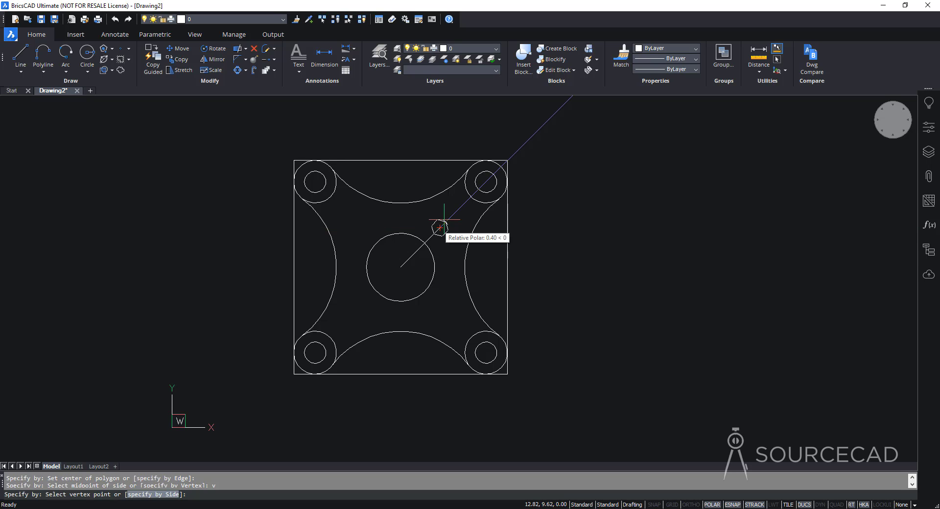
pyautogui.write('0.6')
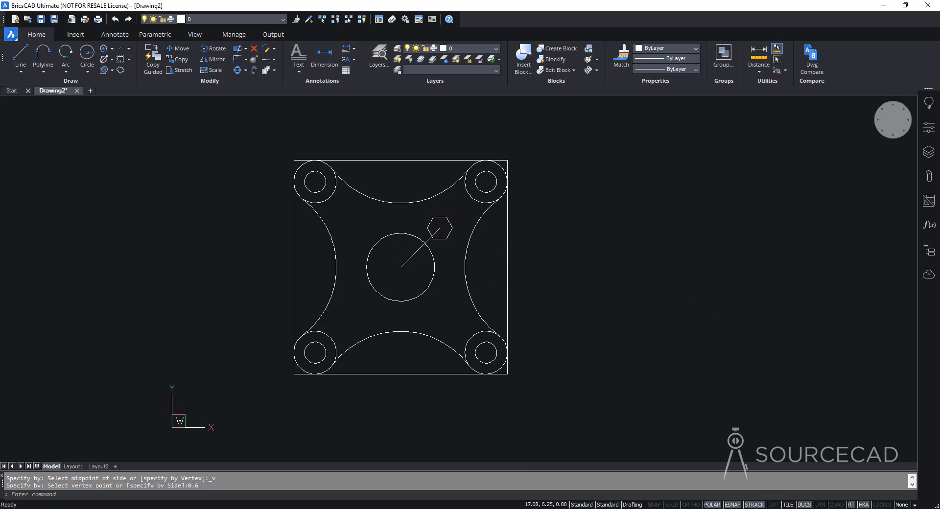
pyautogui.moveTo(617, 294)
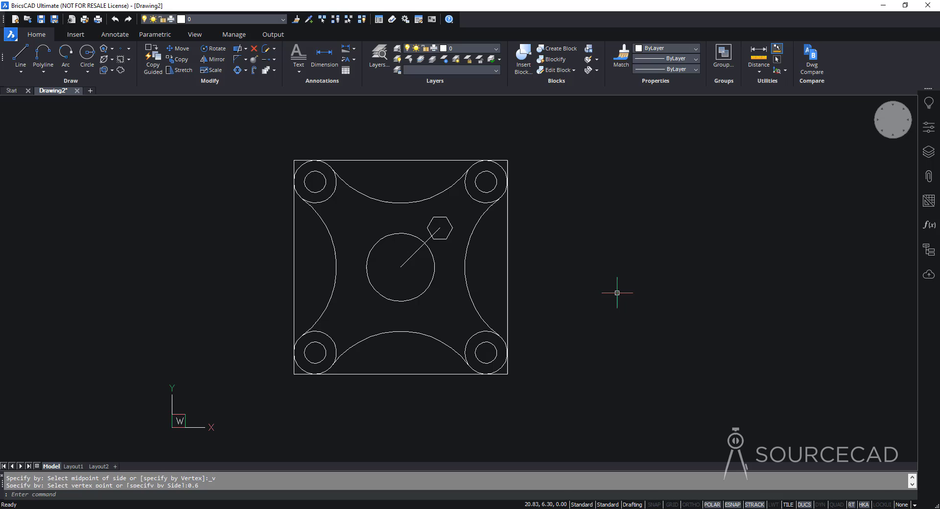
pyautogui.moveTo(457, 220)
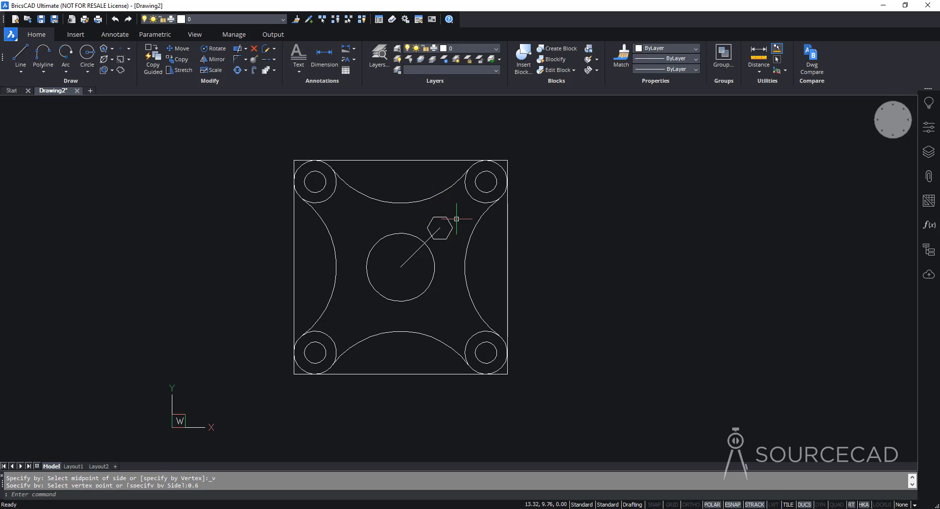
pyautogui.moveTo(609, 289)
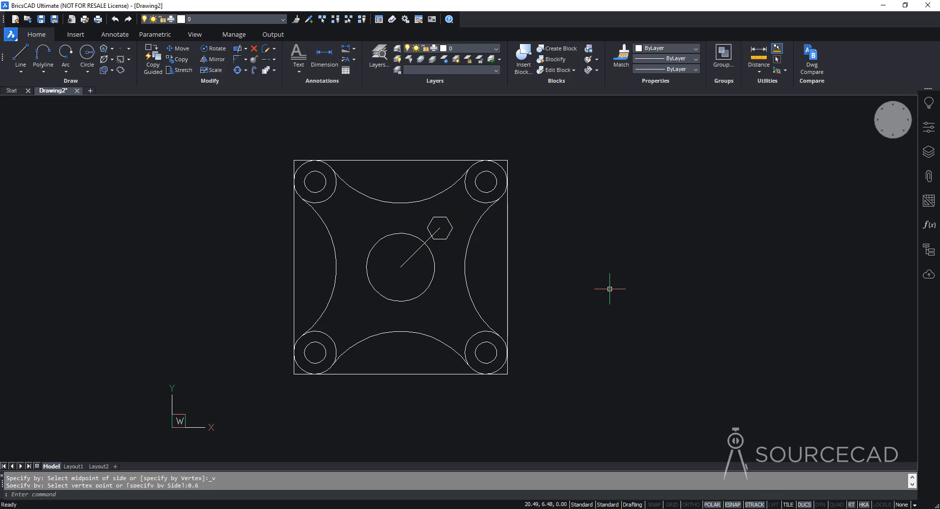
pyautogui.moveTo(611, 292)
pyautogui.write('arraypolar')
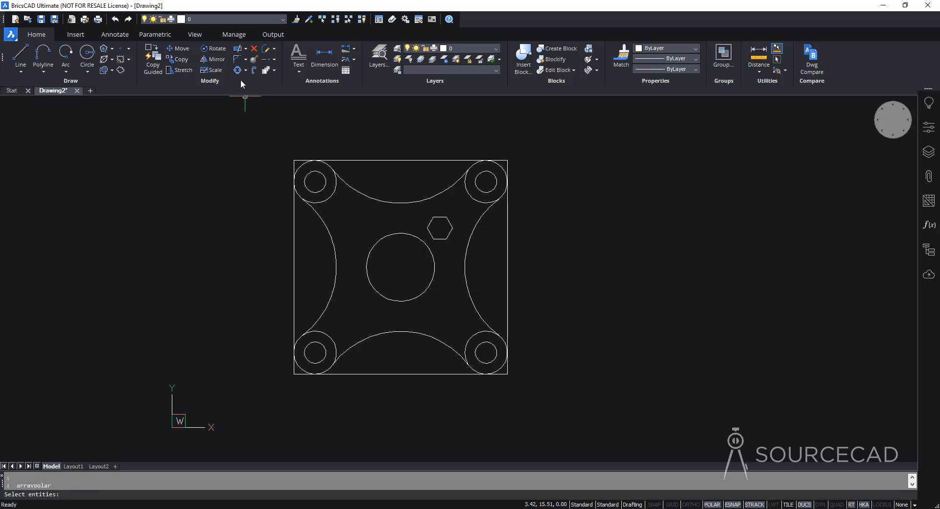
# Polar-array the hexagon into 4 copies about the bore centre.
pyautogui.click(441, 227)
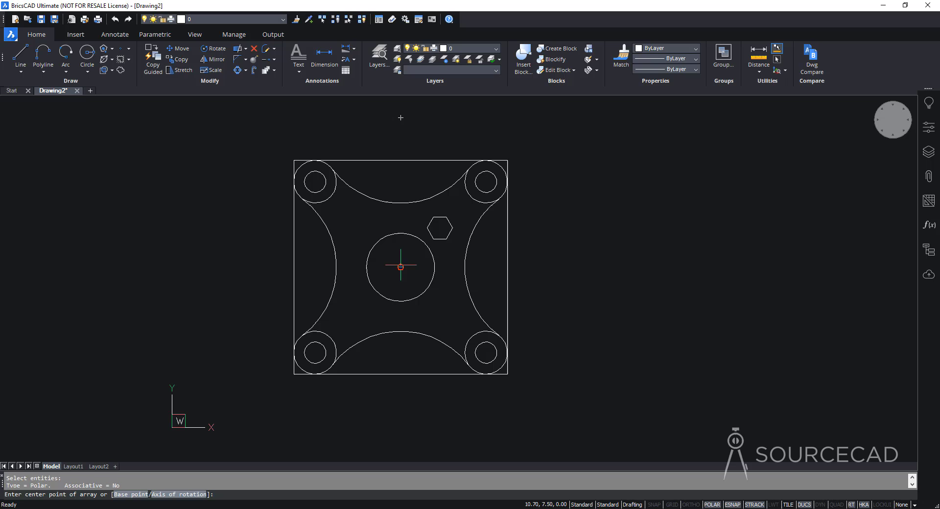
pyautogui.click(400, 267)
pyautogui.write('4')
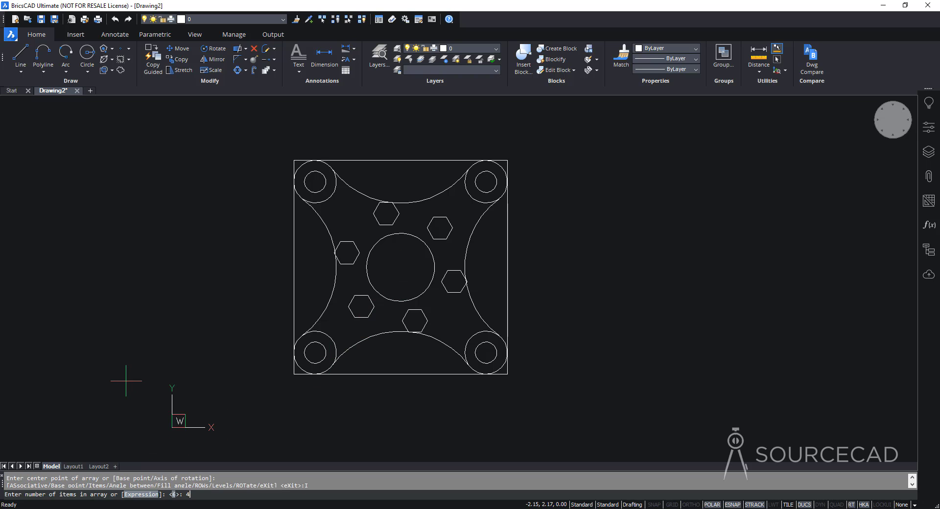
pyautogui.press('enter')
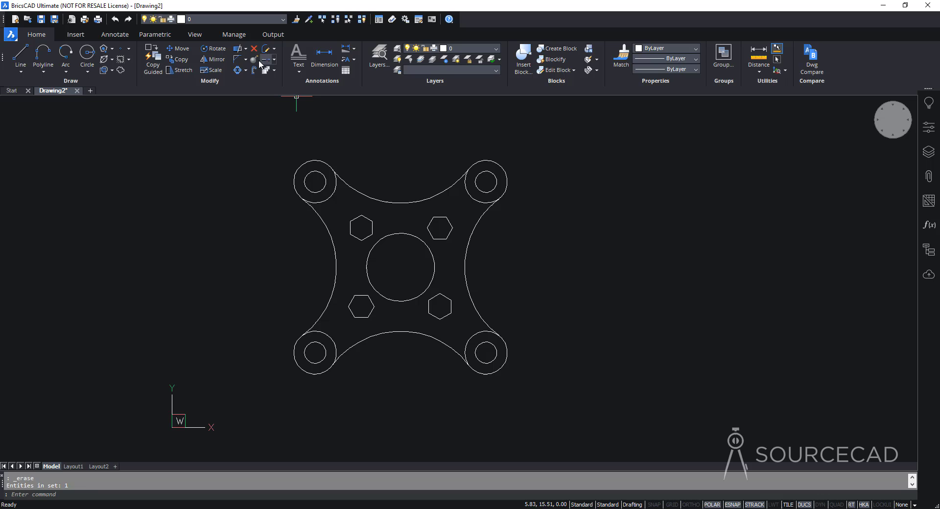
# Trim the leftover corner circle segments into clean rounded lobes.
pyautogui.click(265, 54)
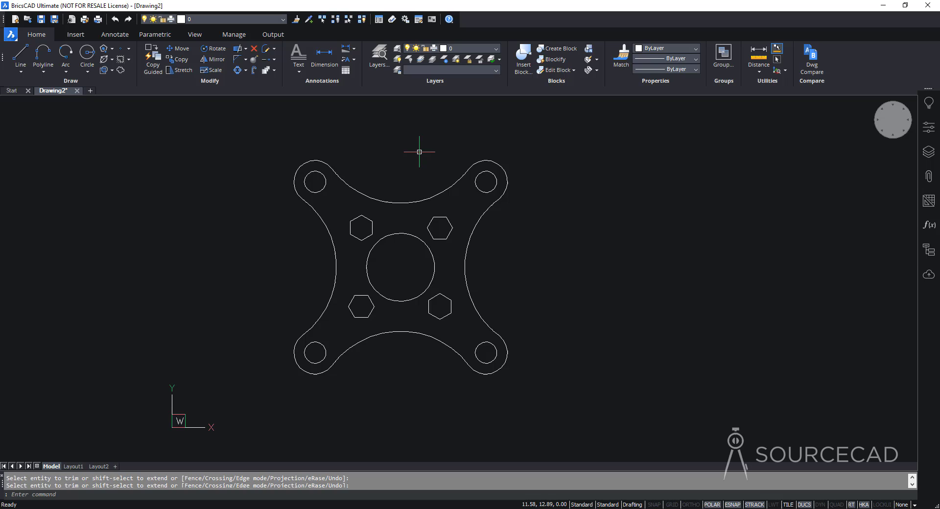
pyautogui.moveTo(410, 238)
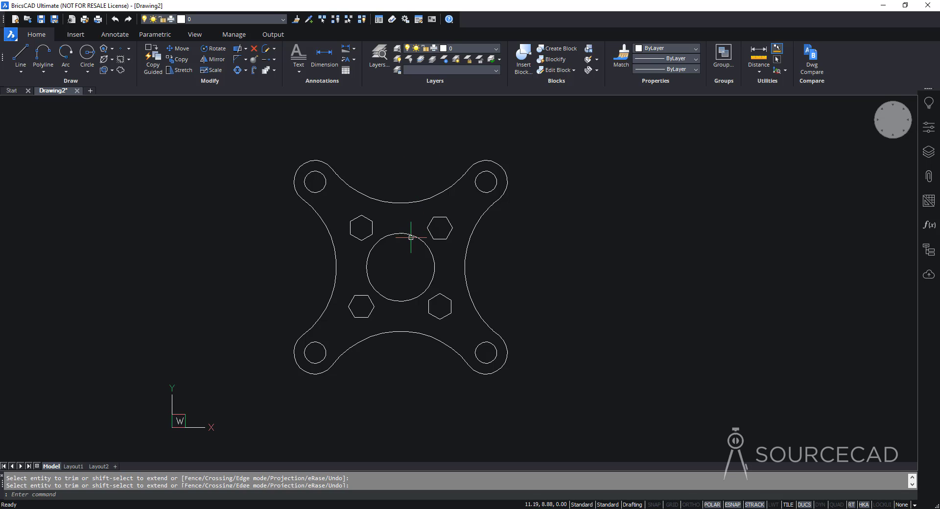
pyautogui.moveTo(405, 259)
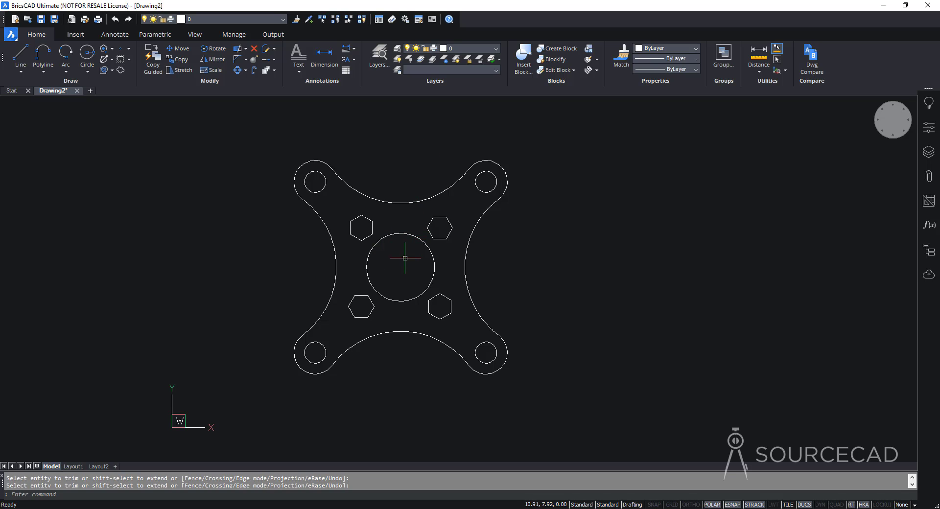
pyautogui.moveTo(398, 267)
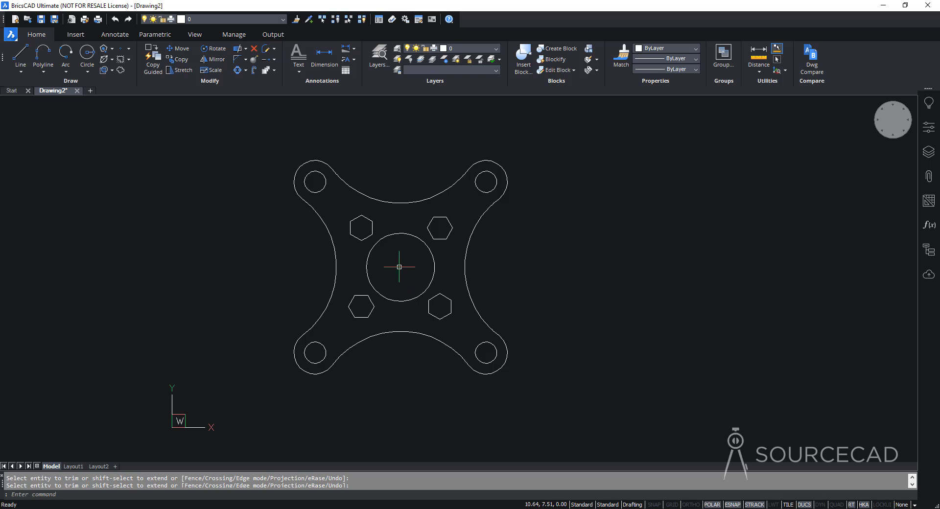
pyautogui.click(87, 58)
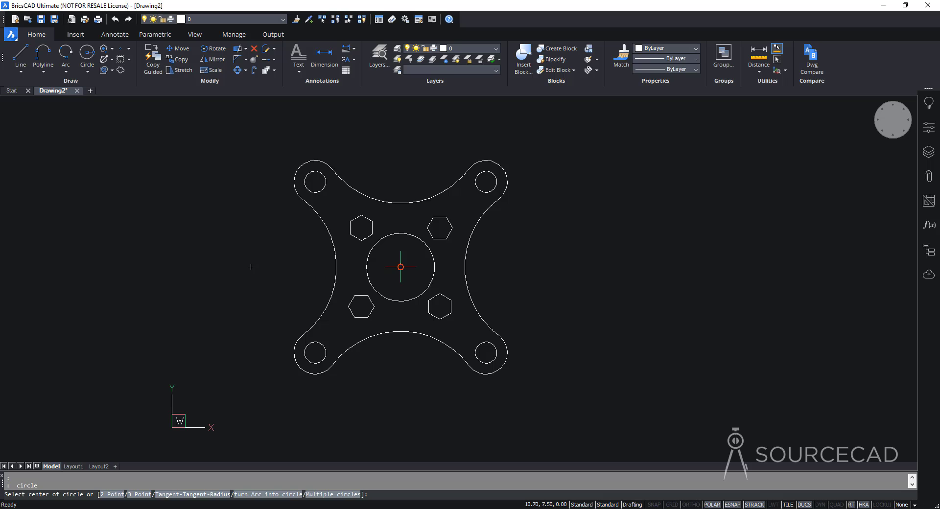
# Draw a concentric circle of radius 1.2 at the bore centre.
pyautogui.click(401, 267)
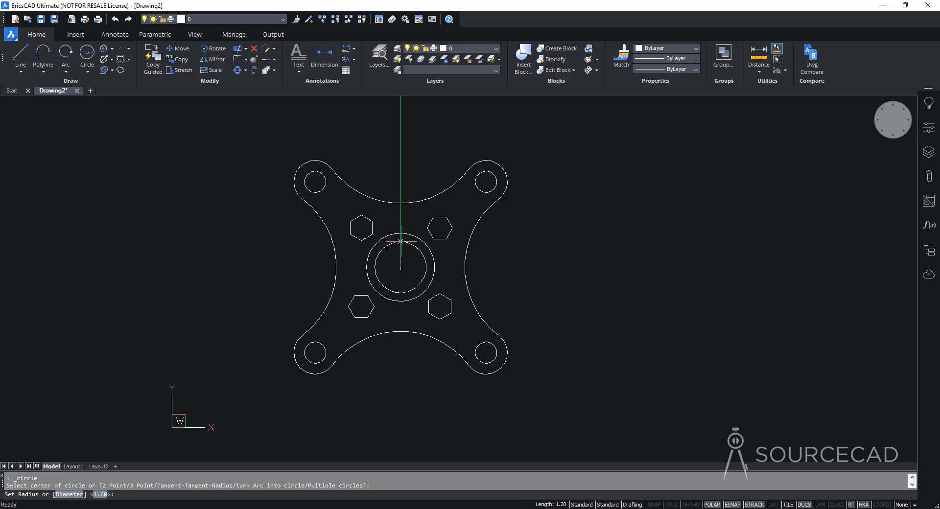
pyautogui.write('1')
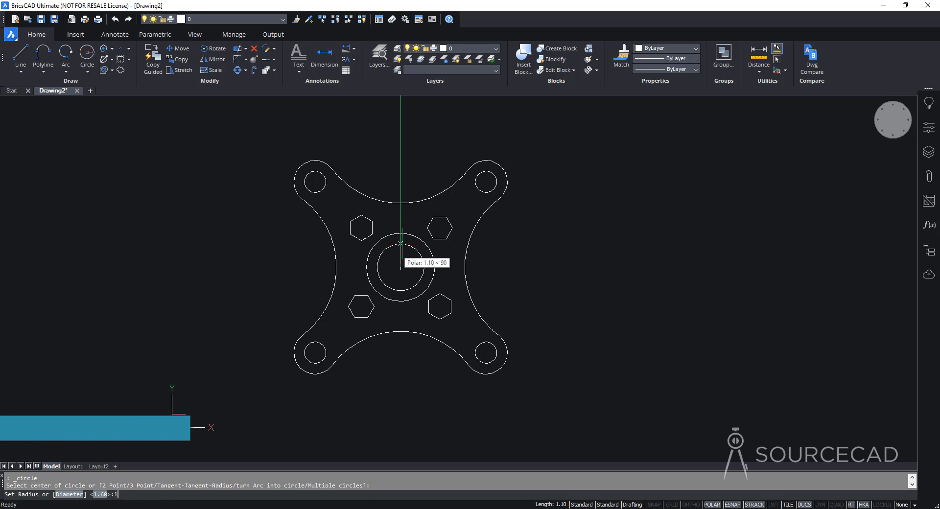
pyautogui.write('1.2')
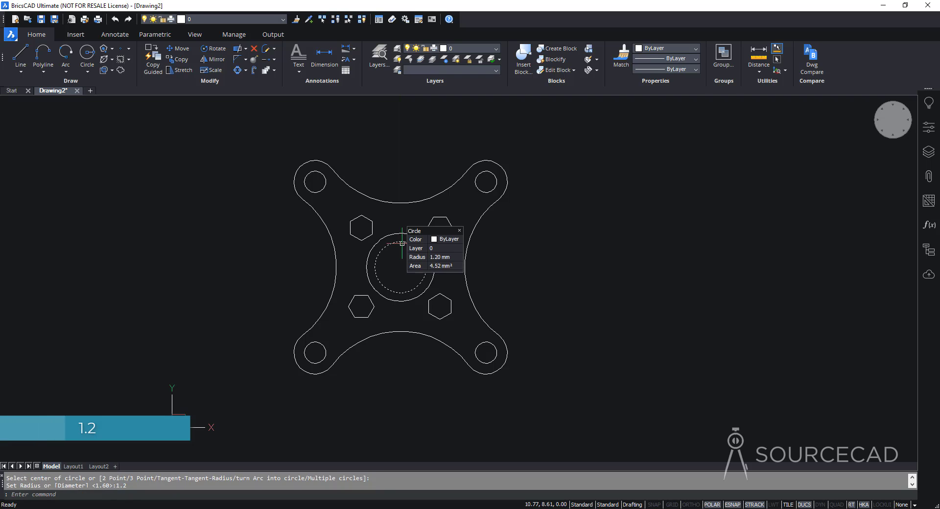